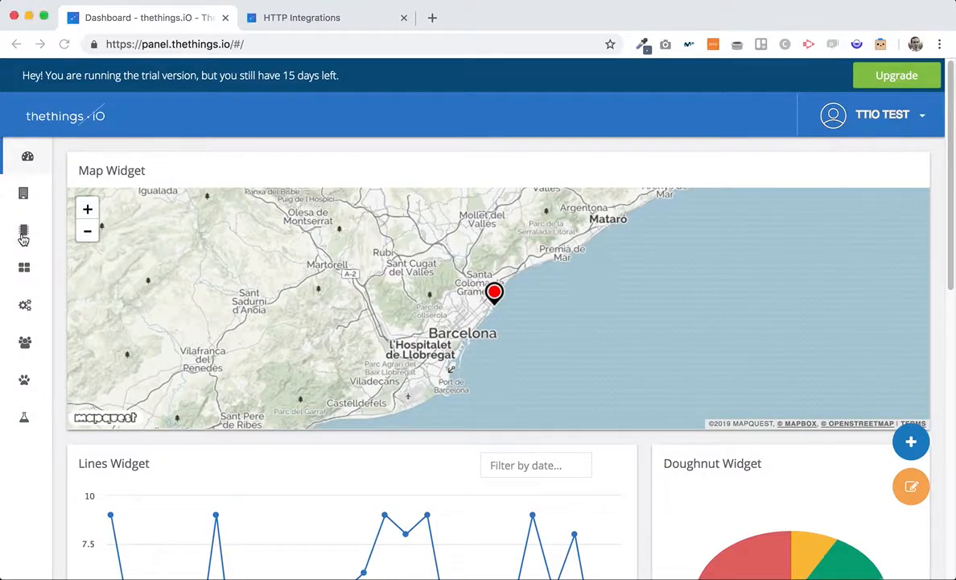
pyautogui.moveTo(23, 233)
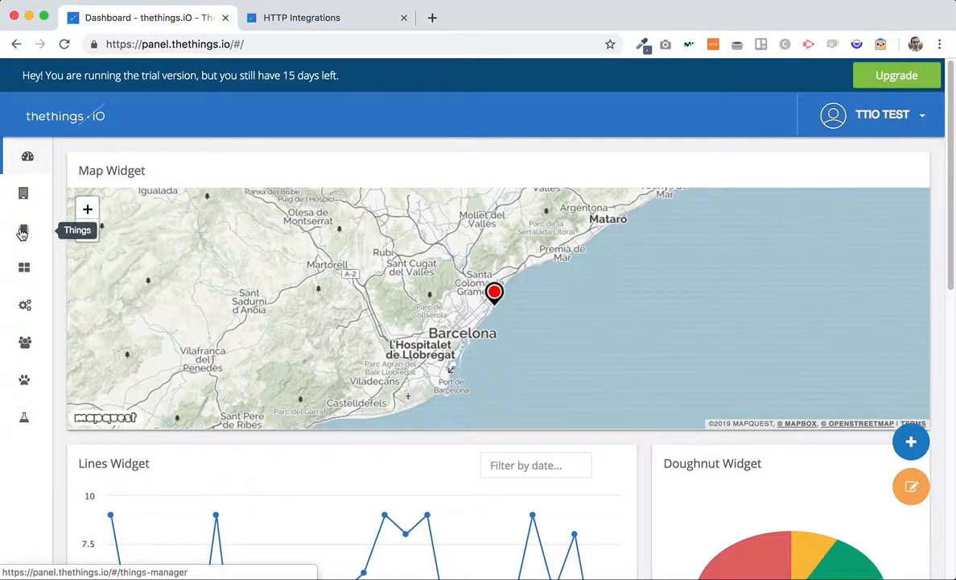
# Create a new JSON-format IoT product named TEST in the Things manager
pyautogui.click(24, 231)
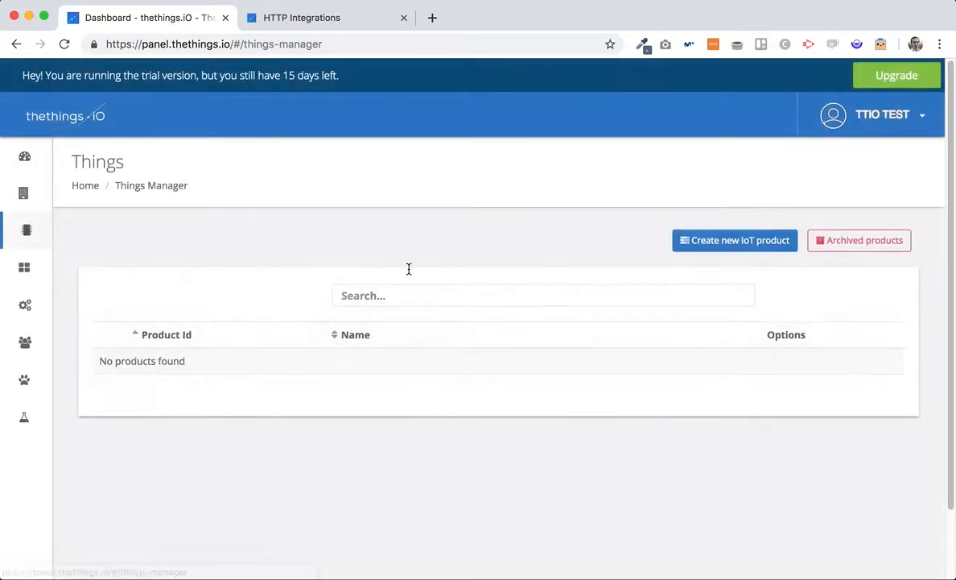
pyautogui.click(733, 240)
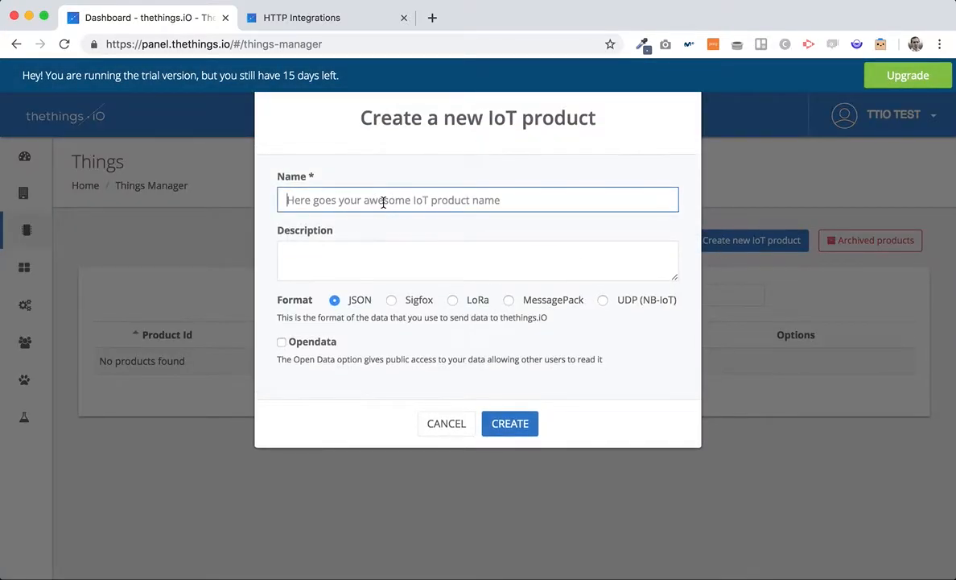
pyautogui.write('TEST')
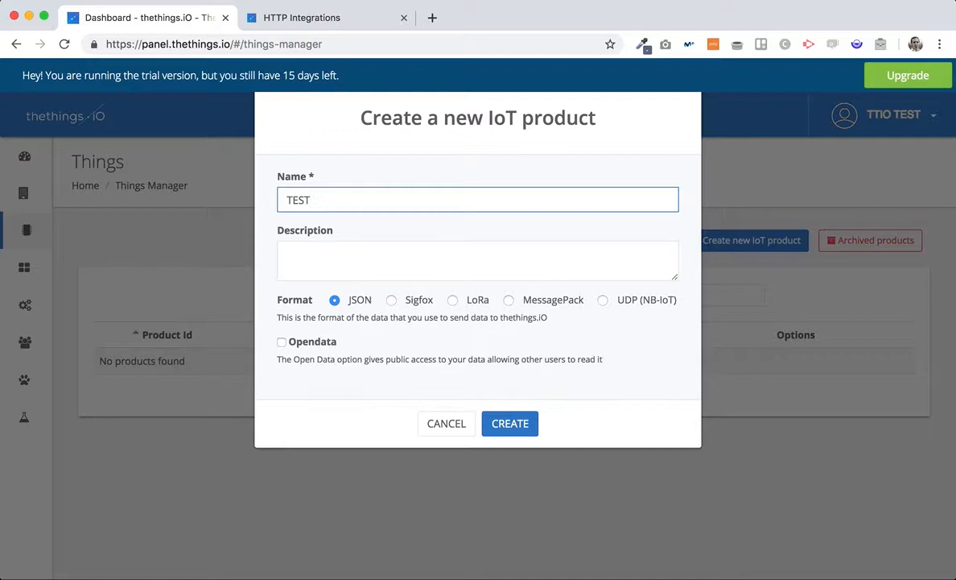
pyautogui.moveTo(439, 382)
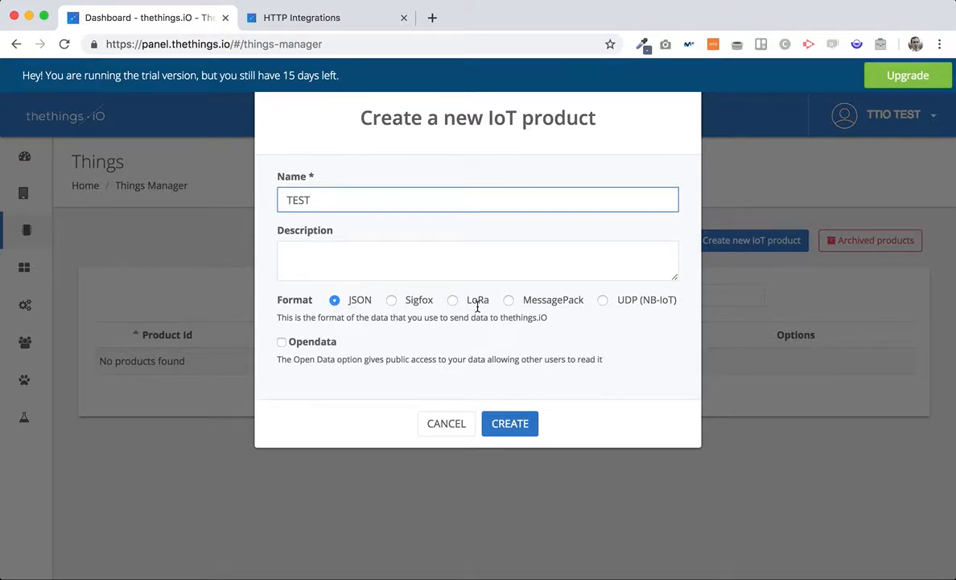
pyautogui.moveTo(534, 341)
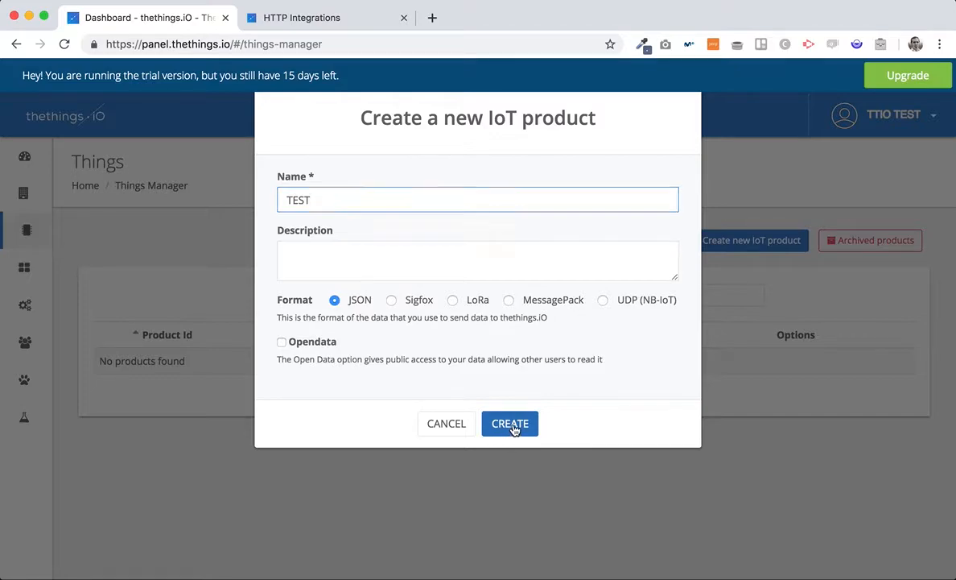
pyautogui.click(510, 423)
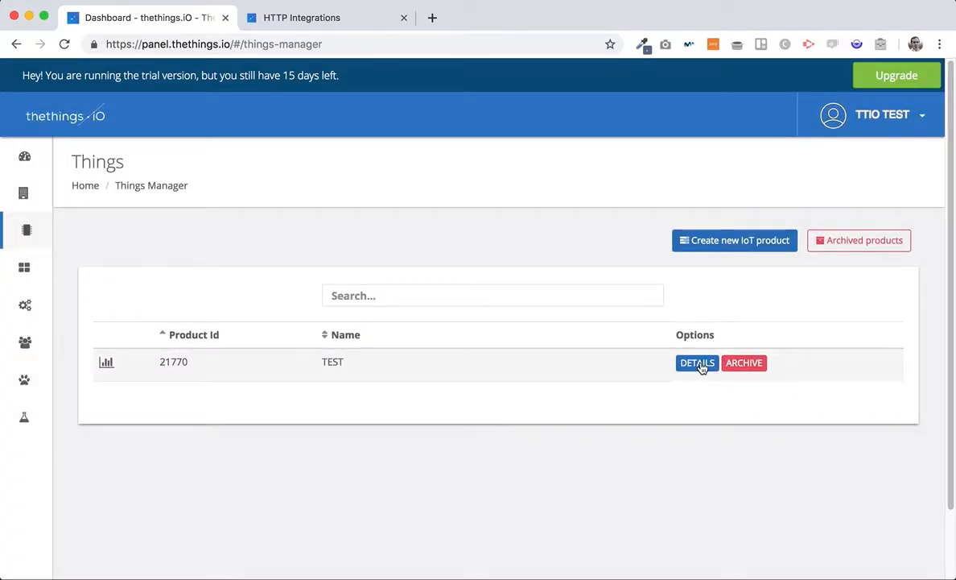
# Open TEST's details and select its product ID 21770 and hash value
pyautogui.click(696, 362)
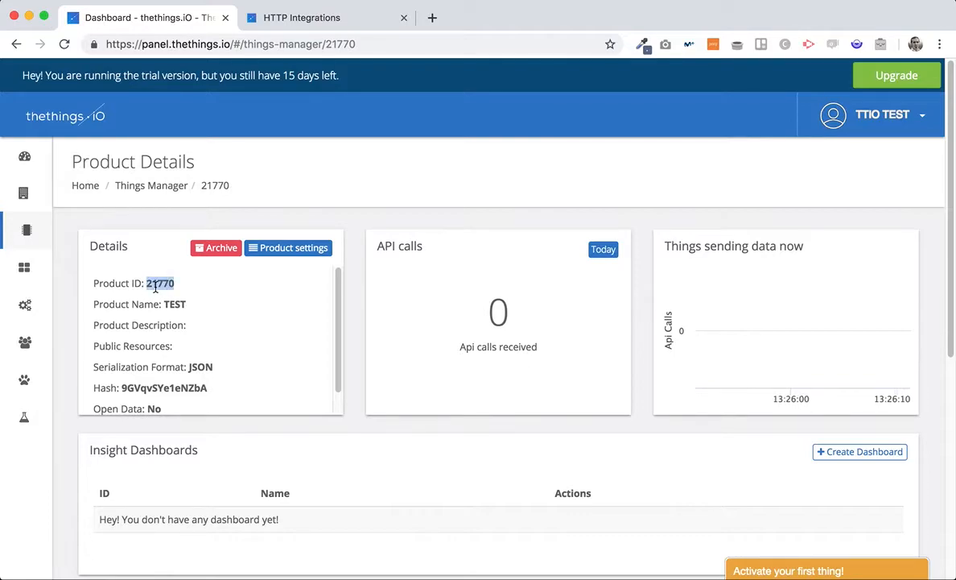
pyautogui.doubleClick(164, 388)
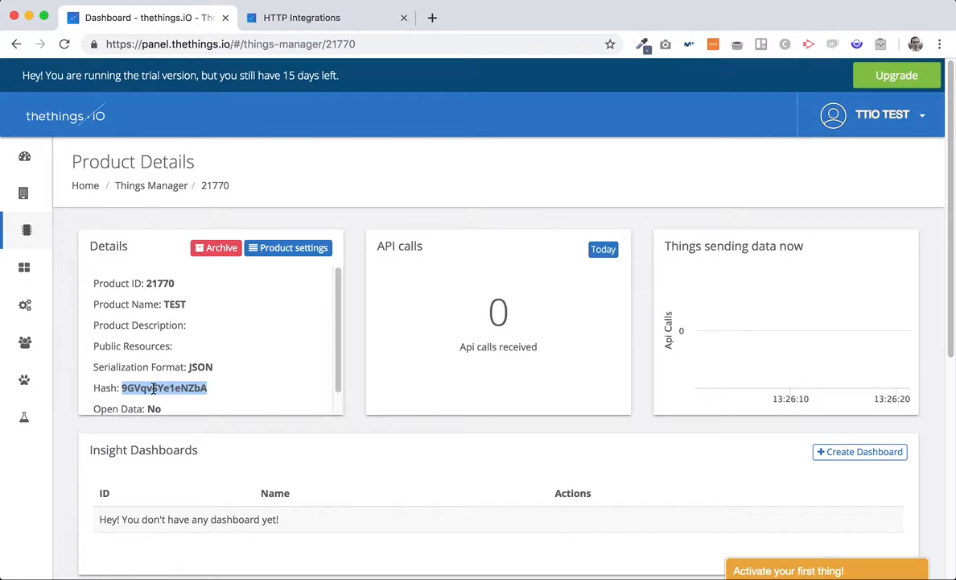
pyautogui.click(326, 17)
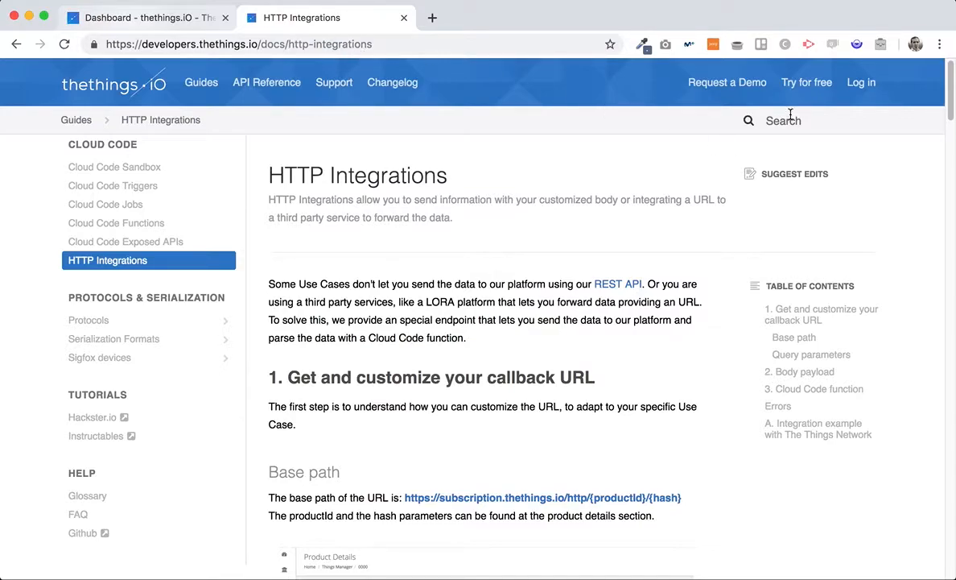
pyautogui.scroll(-3)
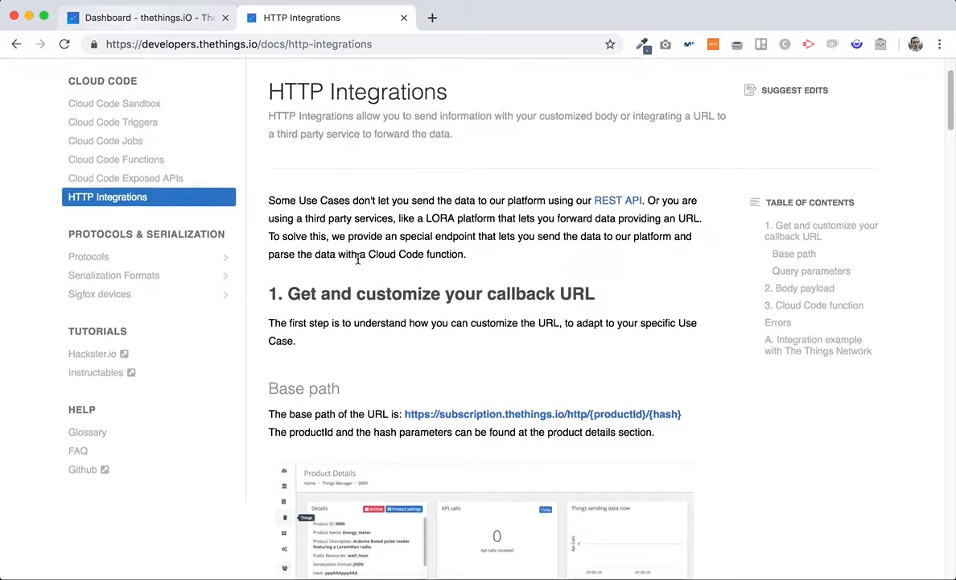
pyautogui.scroll(-3)
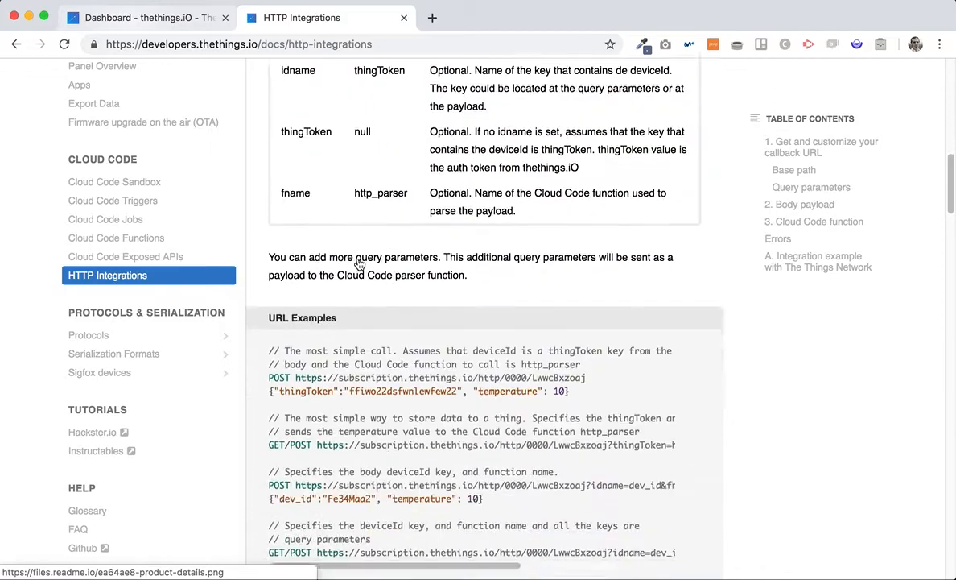
pyautogui.scroll(3)
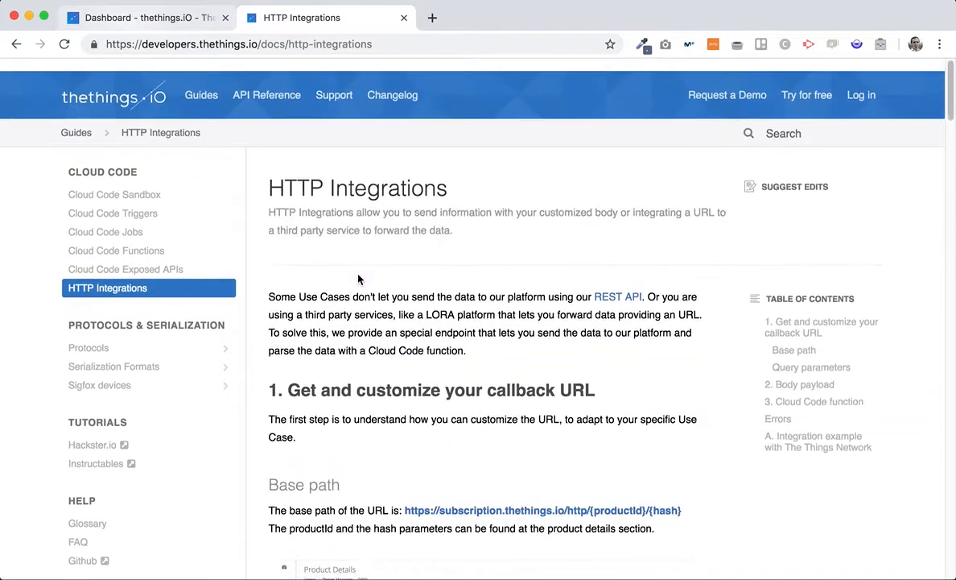
pyautogui.click(145, 17)
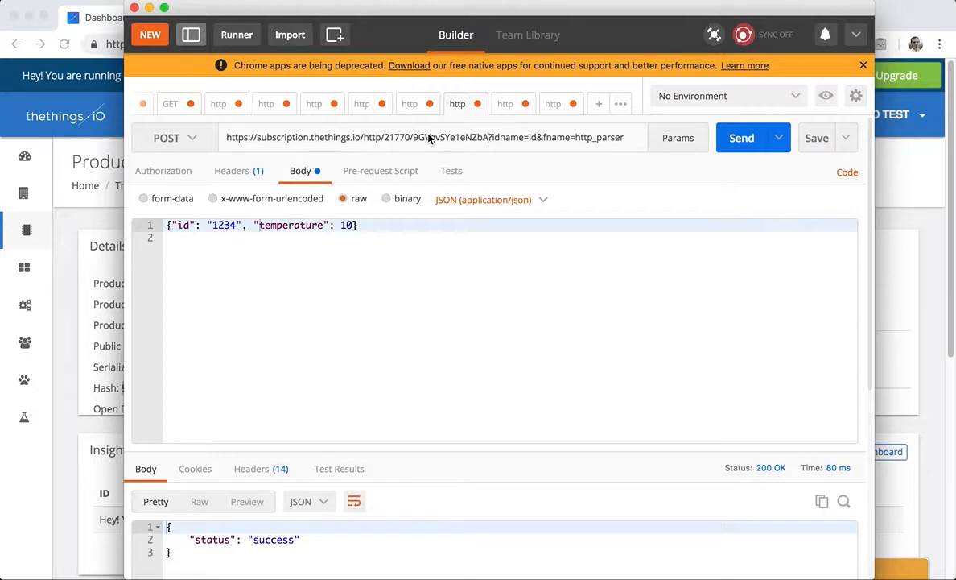
pyautogui.moveTo(530, 145)
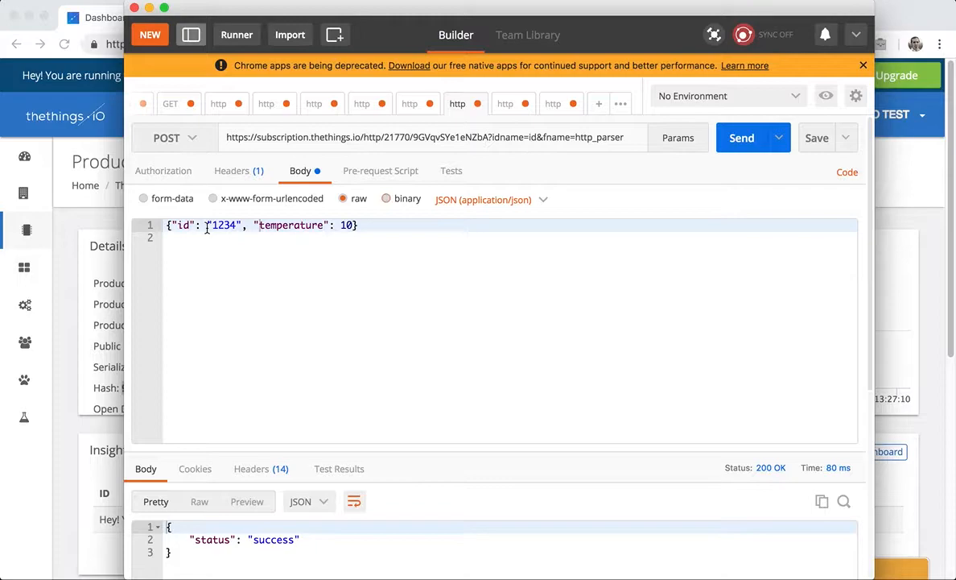
# Highlight the id entry in the Postman JSON request body
pyautogui.tripleClick(258, 225)
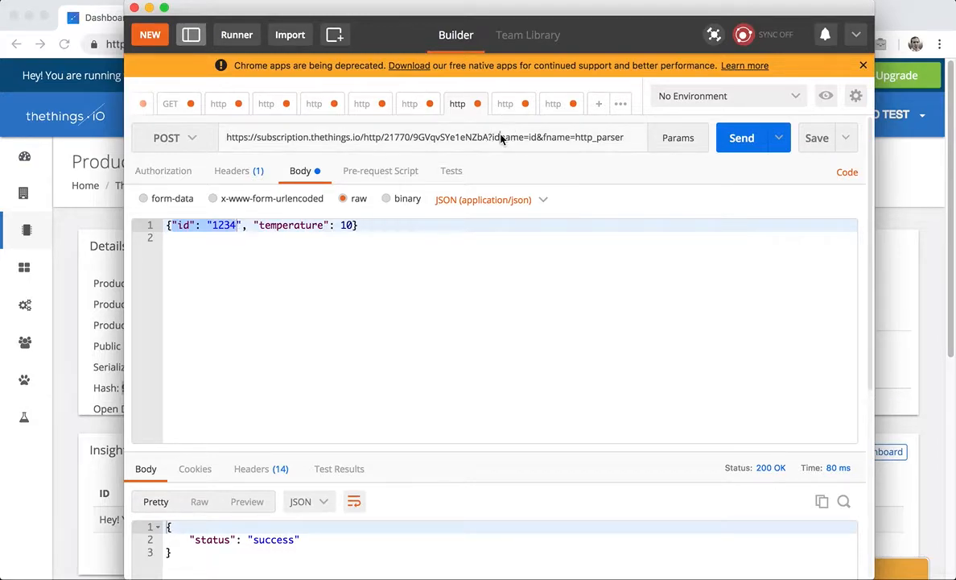
pyautogui.moveTo(492, 143)
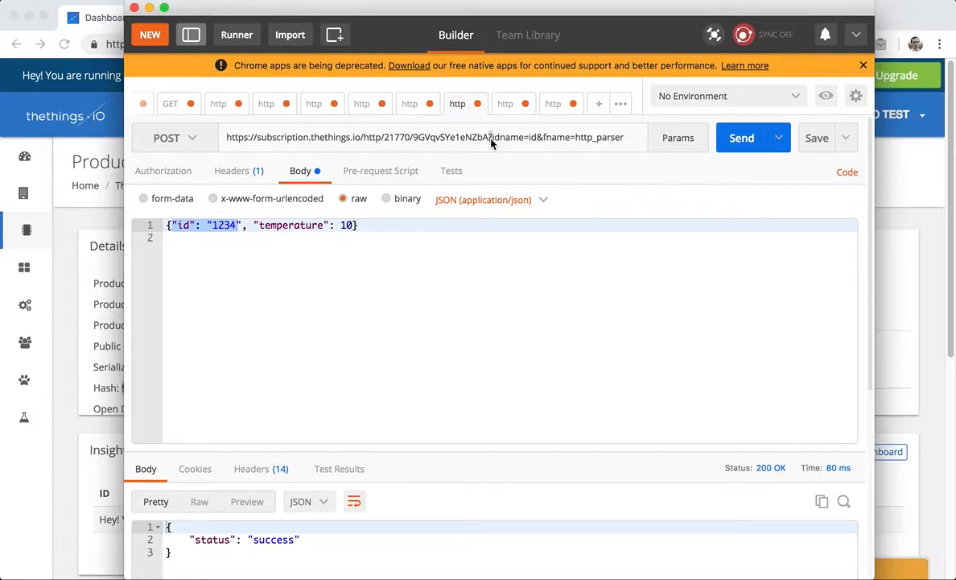
# Send the POST for device 1234 and get a 200 OK success response
pyautogui.doubleClick(507, 136)
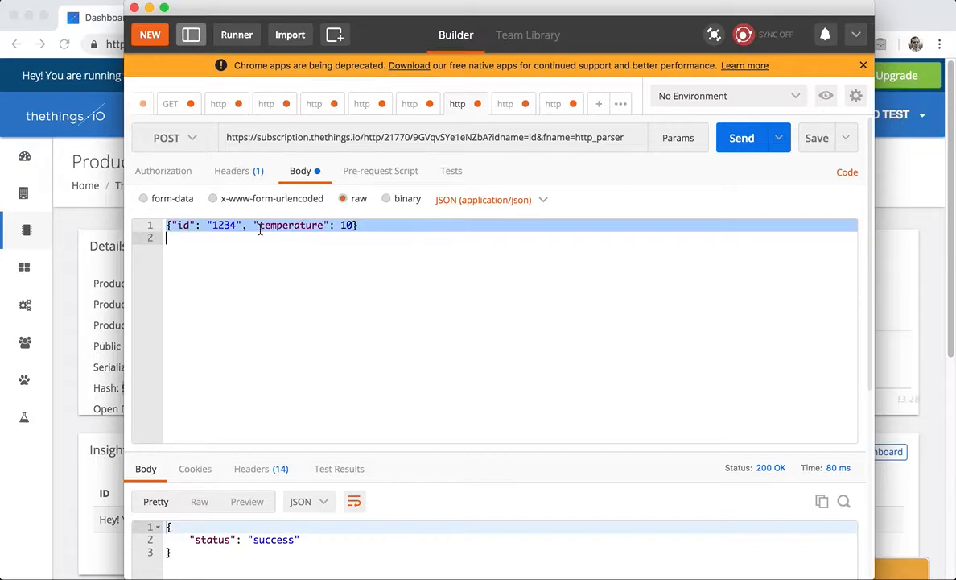
pyautogui.moveTo(463, 156)
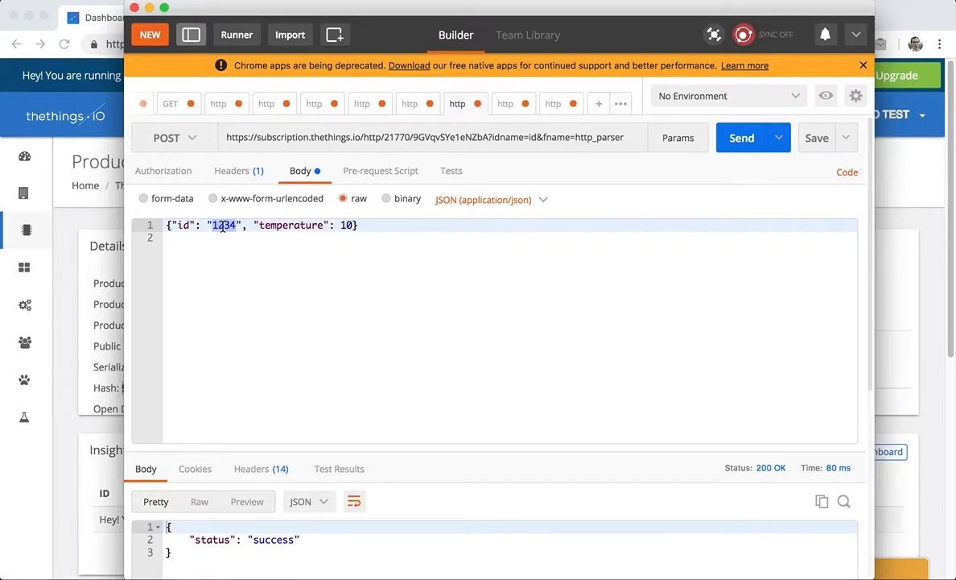
pyautogui.click(741, 137)
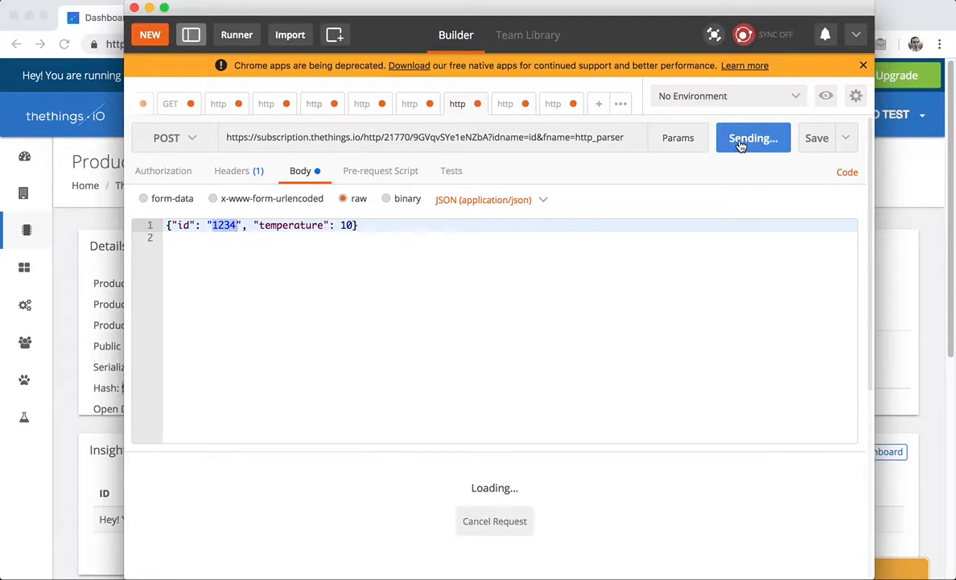
pyautogui.click(752, 137)
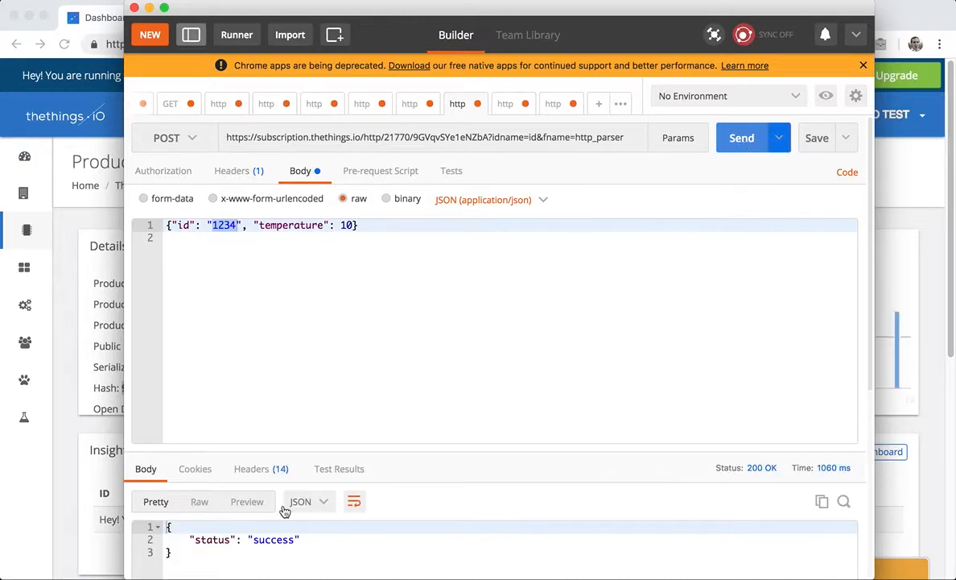
pyautogui.click(741, 137)
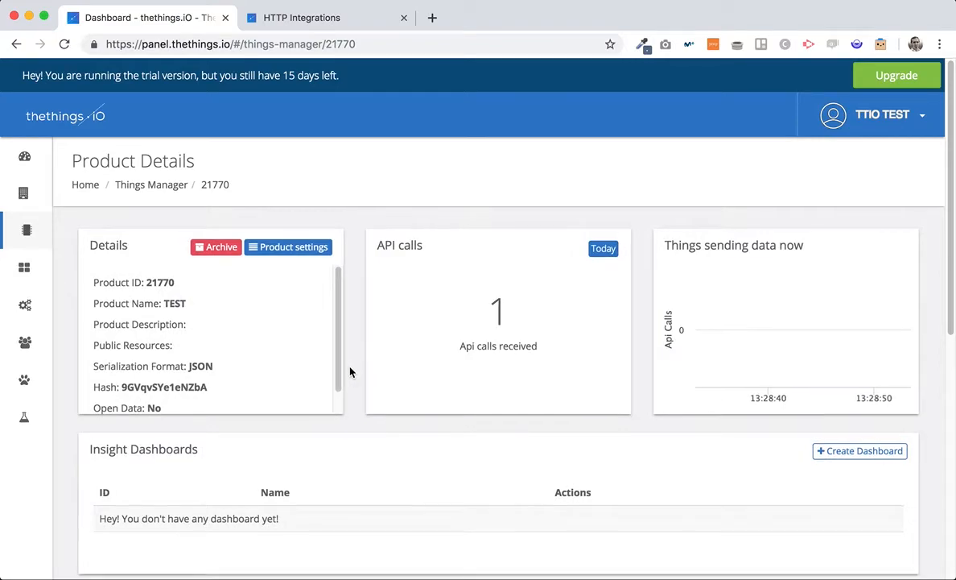
# Open thing 1234's details under TEST, then go to Cloud Code
pyautogui.scroll(-3)
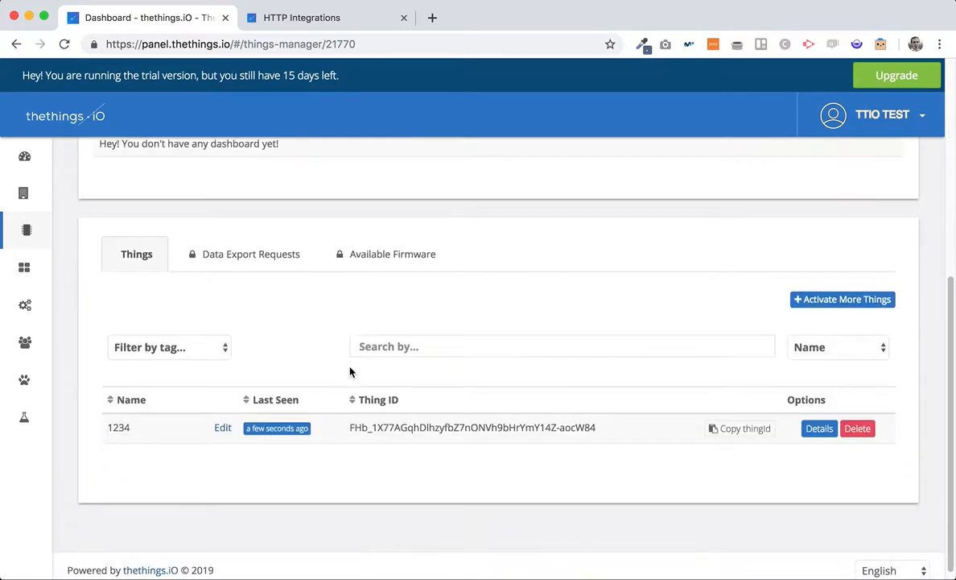
pyautogui.scroll(-3)
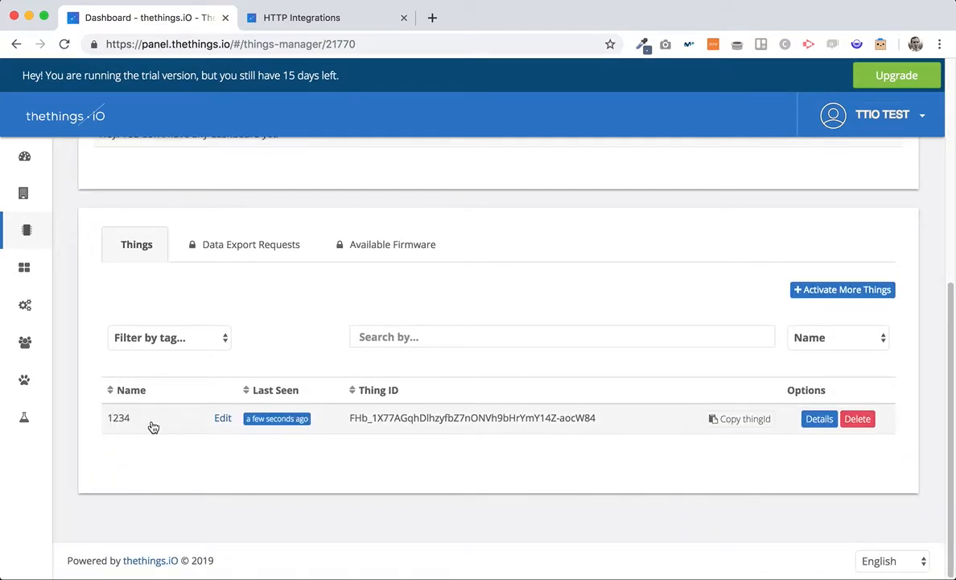
pyautogui.click(118, 418)
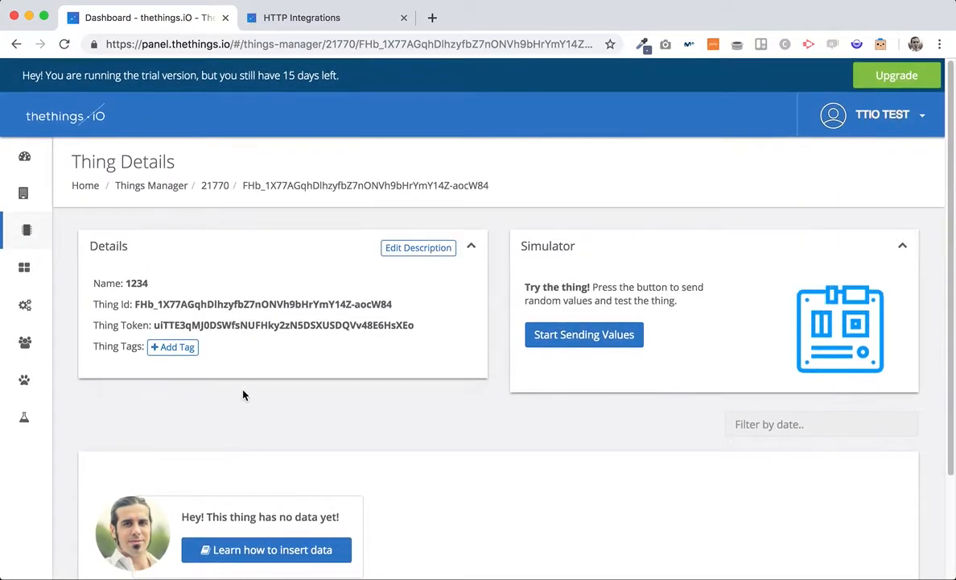
pyautogui.scroll(-3)
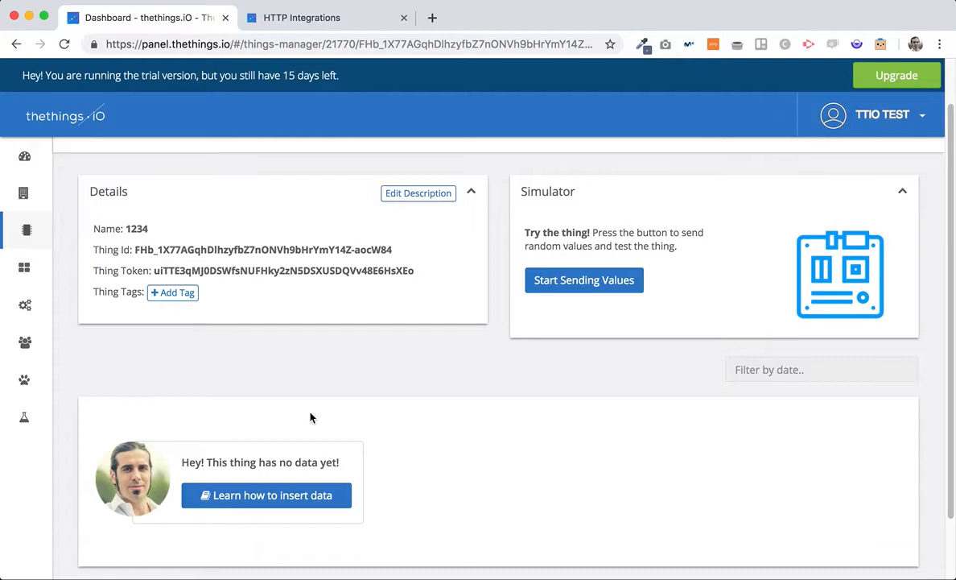
pyautogui.moveTo(24, 305)
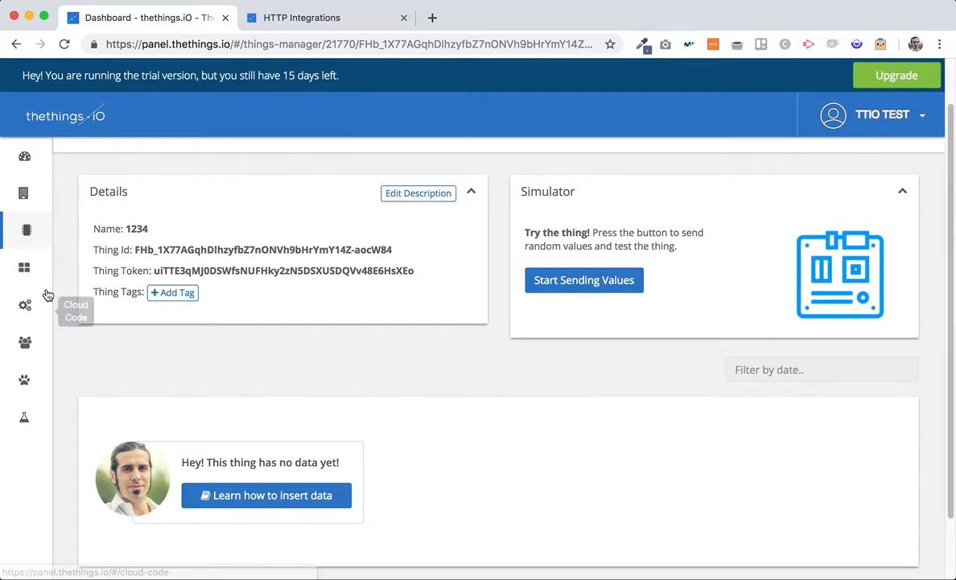
pyautogui.click(24, 304)
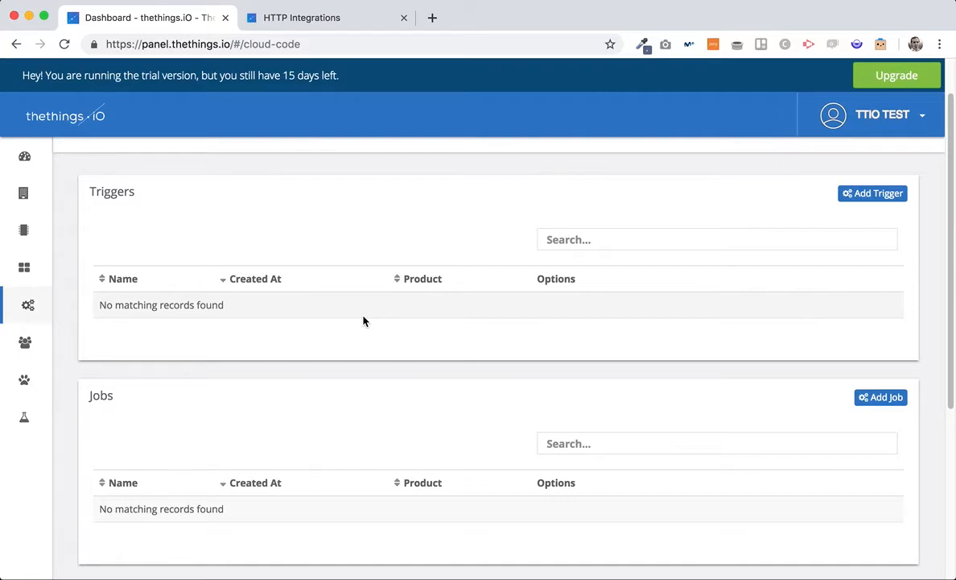
pyautogui.moveTo(159, 231)
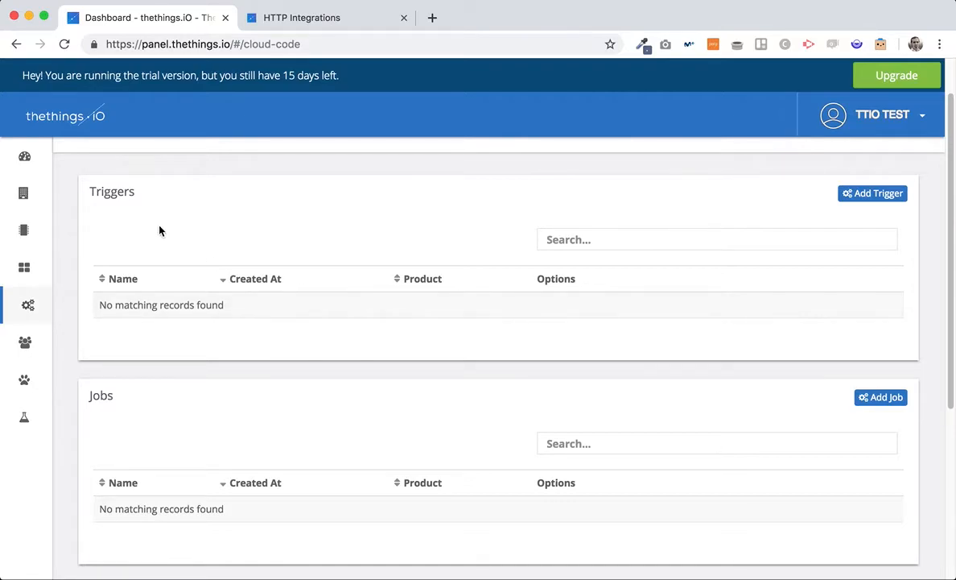
pyautogui.moveTo(97, 192)
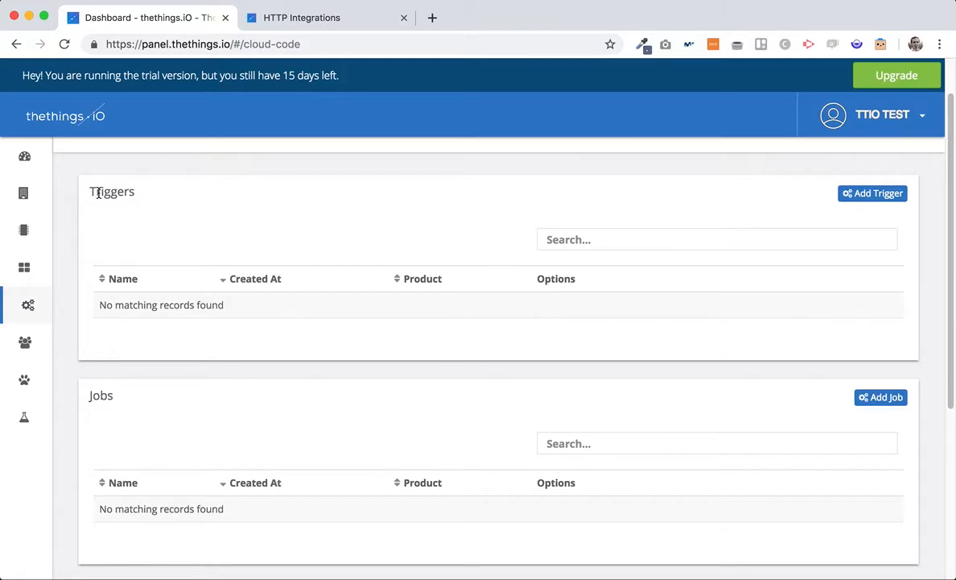
# Scroll down to the Cloud Code Functions section and add a new function
pyautogui.scroll(-3)
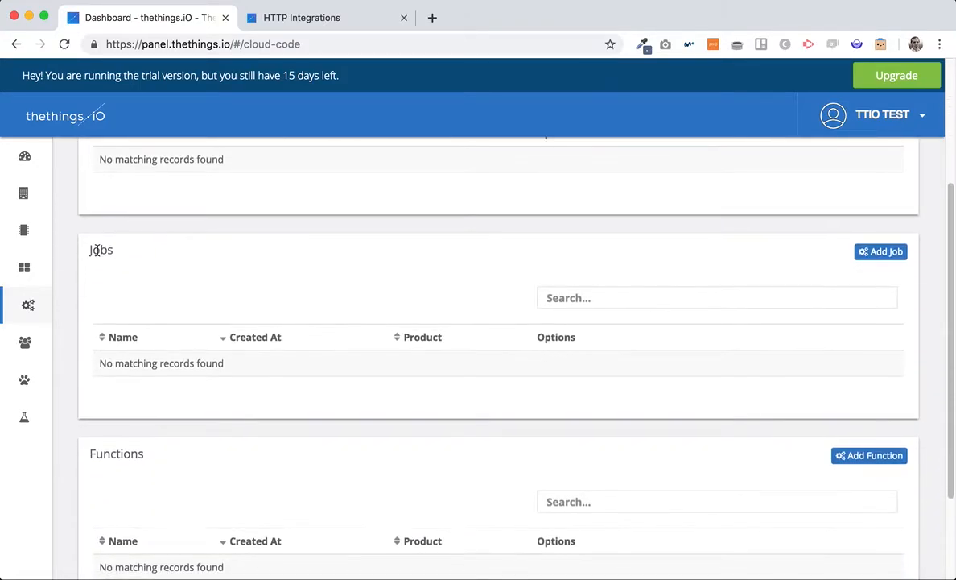
pyautogui.doubleClick(101, 249)
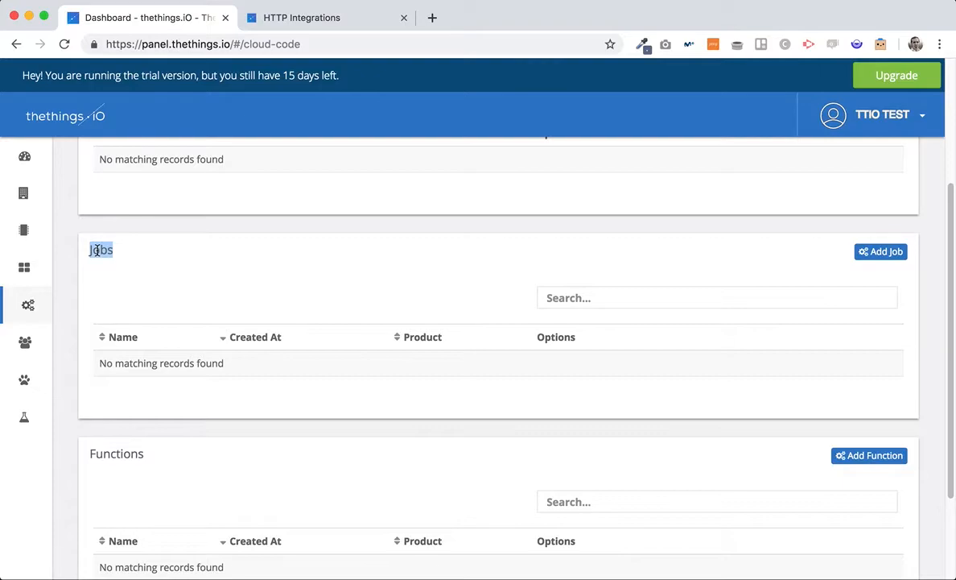
pyautogui.scroll(-3)
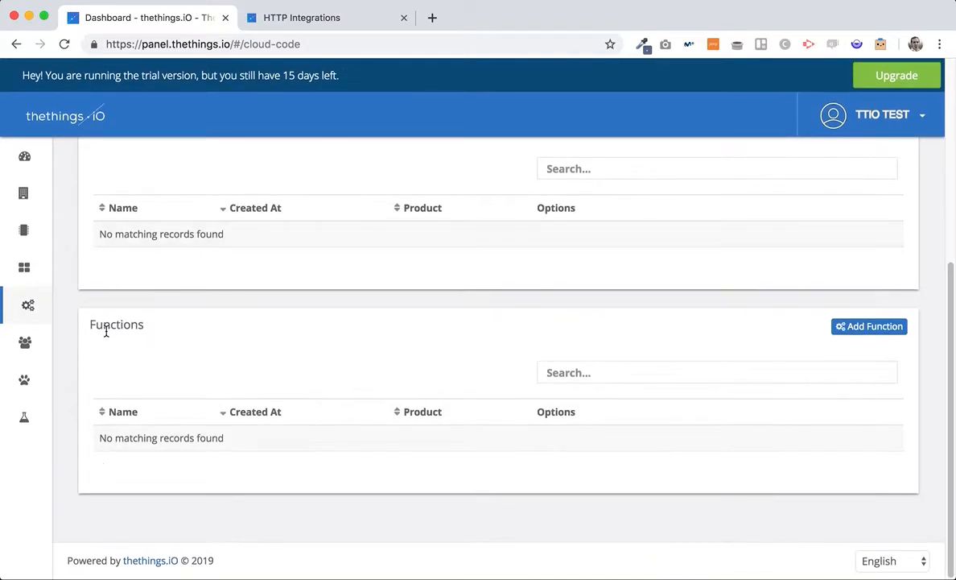
pyautogui.moveTo(217, 344)
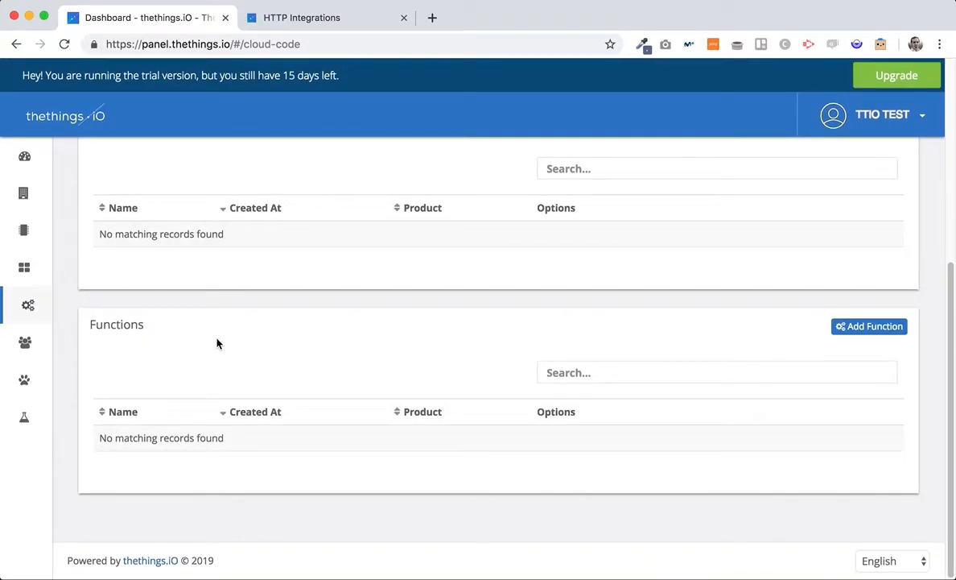
pyautogui.click(868, 326)
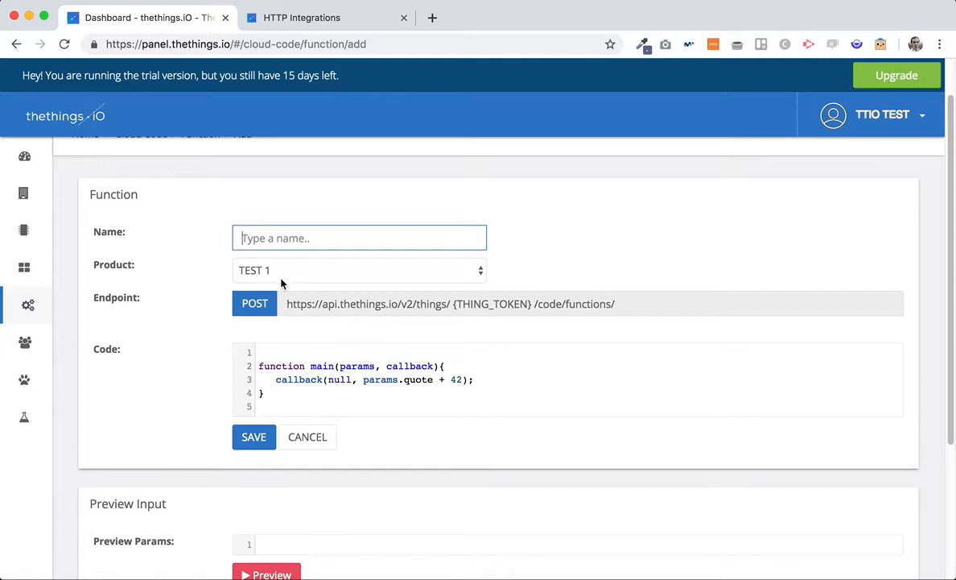
# Assign the function to product TEST and name it http_parser
pyautogui.click(359, 270)
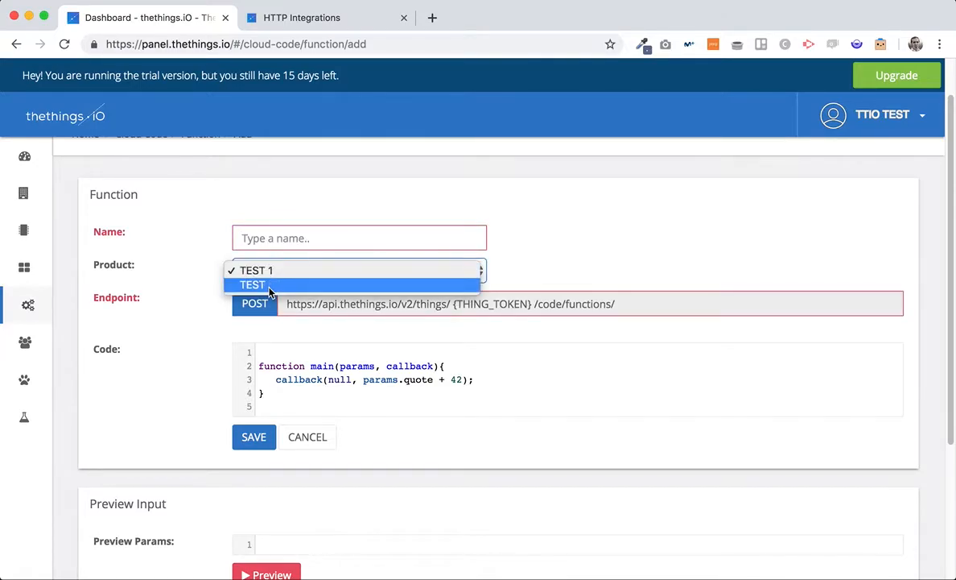
pyautogui.write('http_pars')
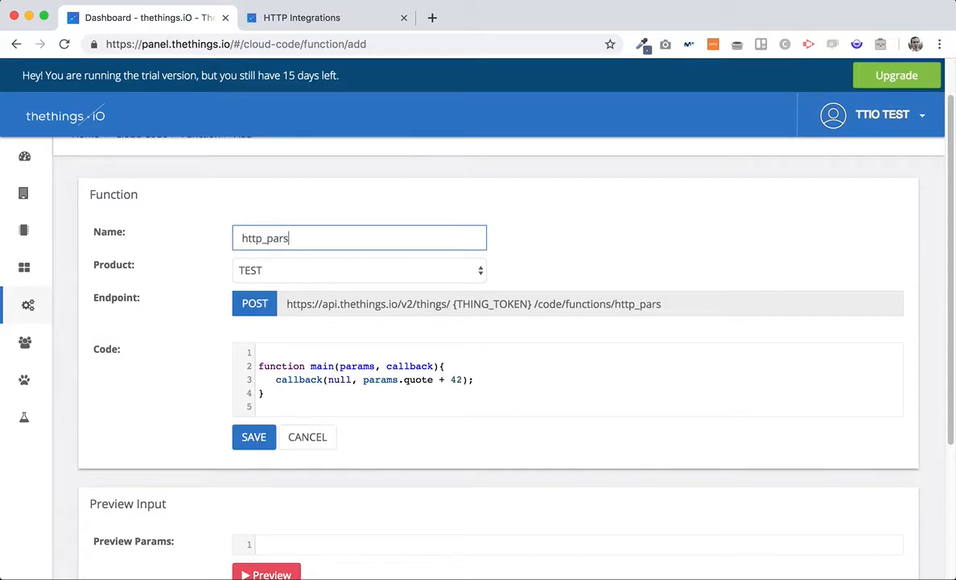
pyautogui.write('er')
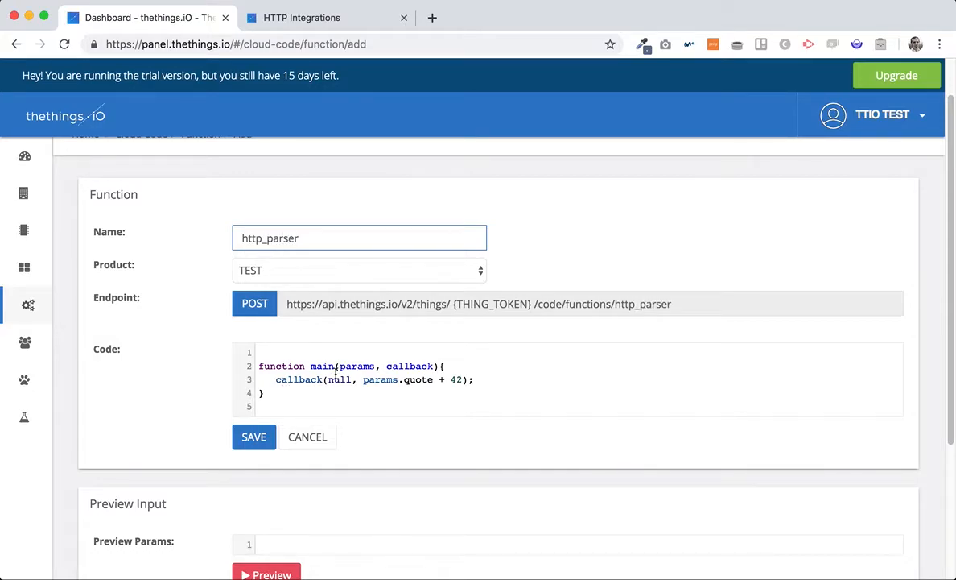
# Replace the sample code with a result array holding a key object
pyautogui.doubleClick(379, 379)
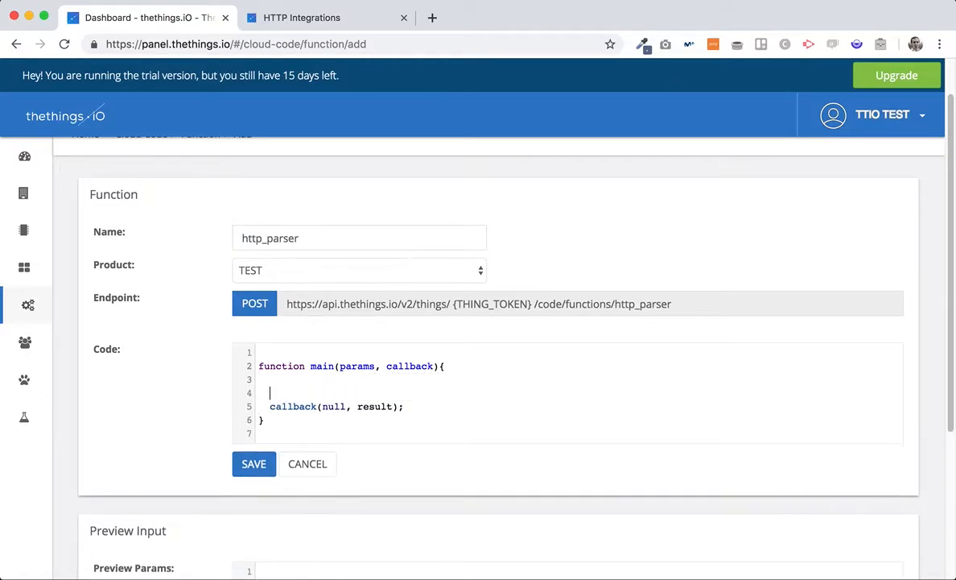
pyautogui.write('var res')
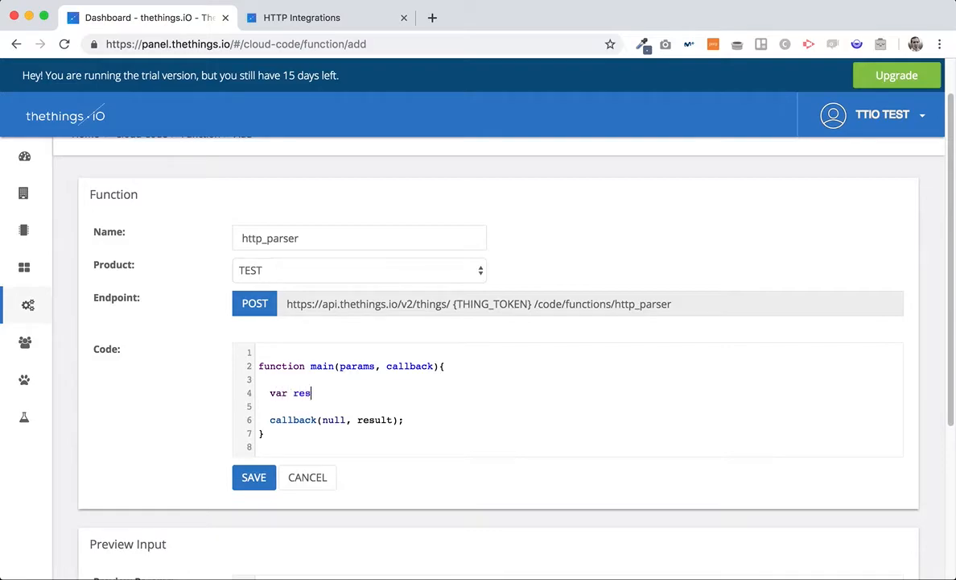
pyautogui.write('ult =')
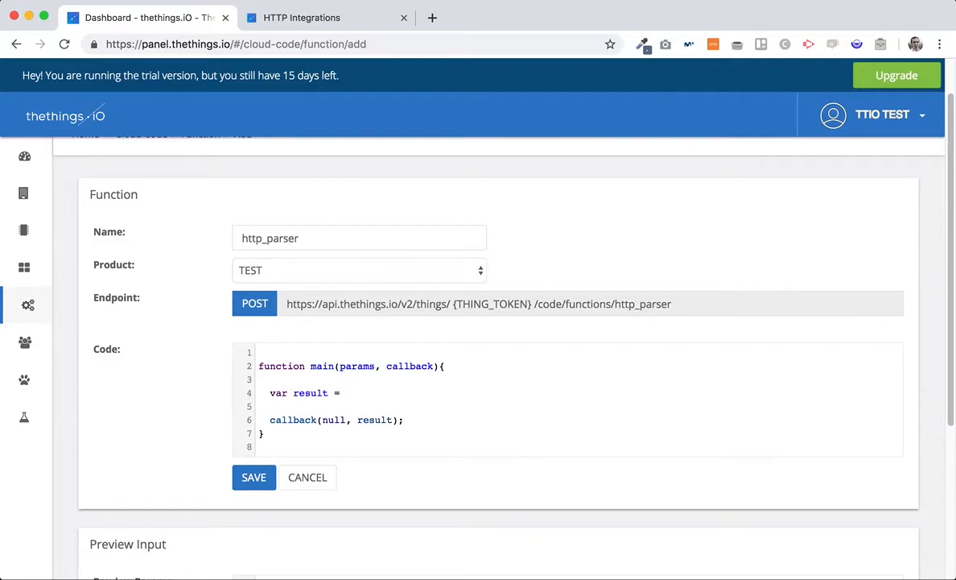
pyautogui.write('[]')
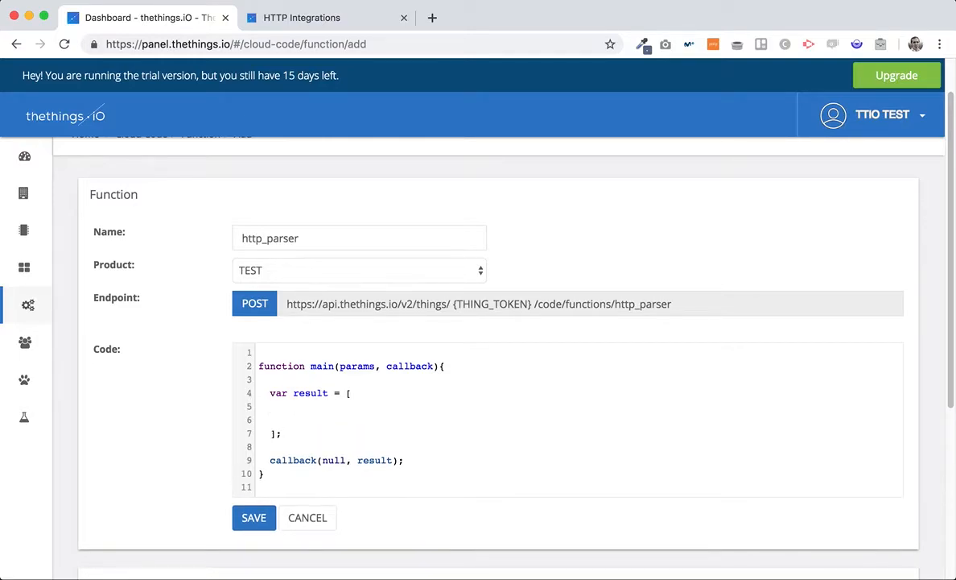
pyautogui.write('{')
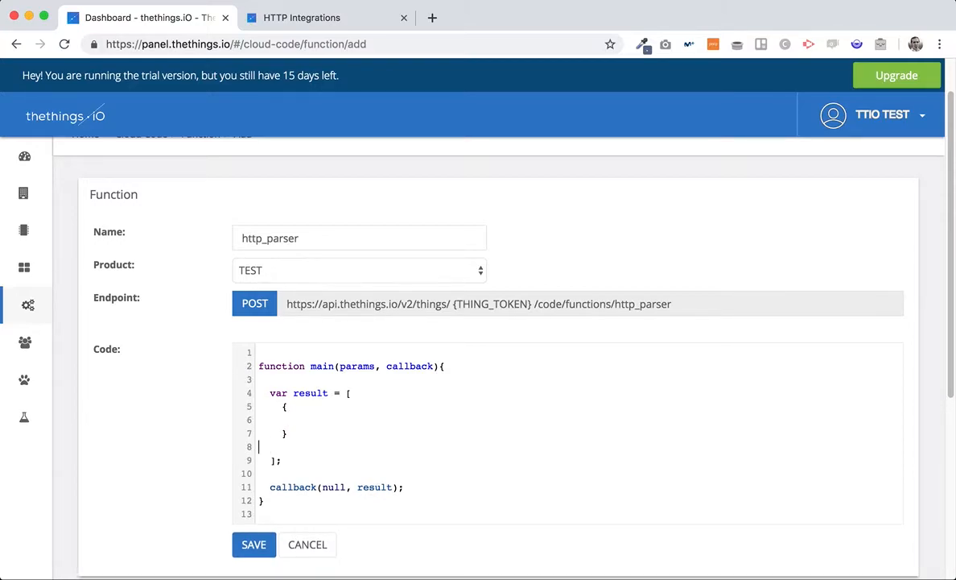
pyautogui.press('Backspace')
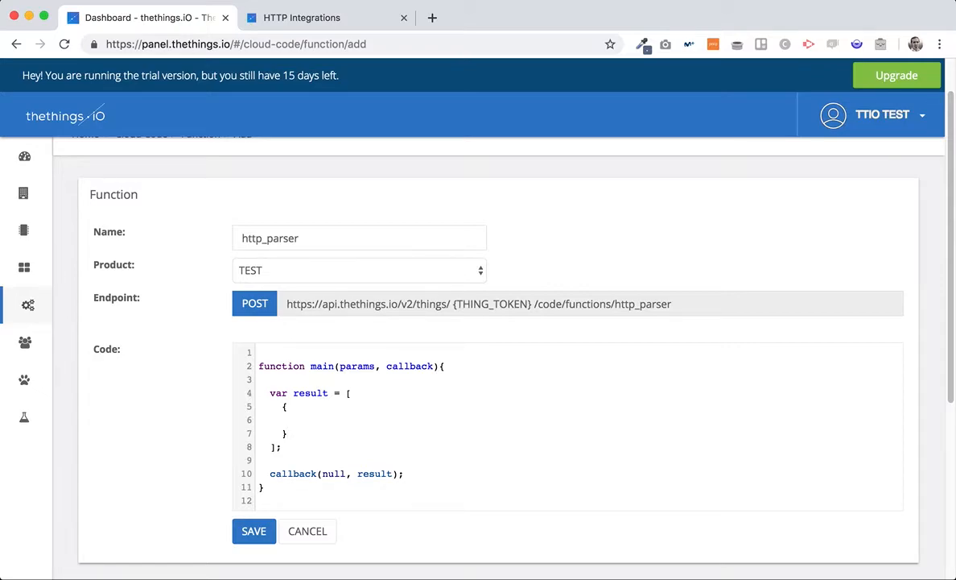
pyautogui.write('"key"')
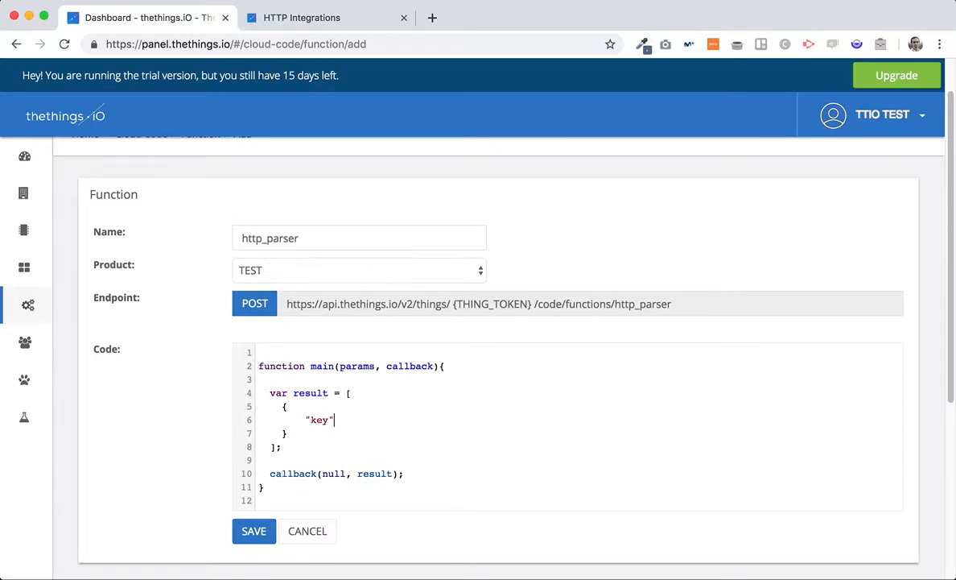
pyautogui.write(': "')
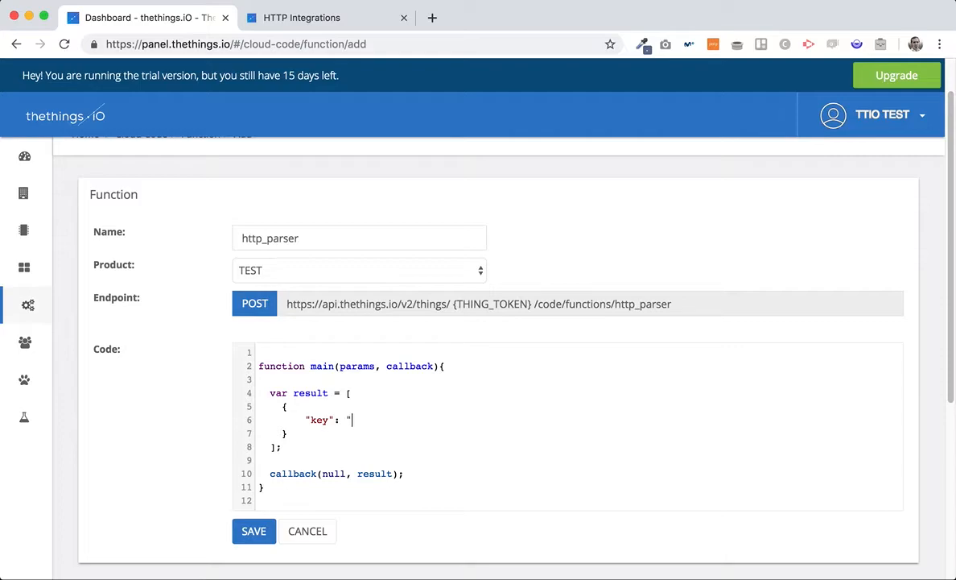
# Map the temp key to value params.payload.temperature in the result
pyautogui.write('tempe')
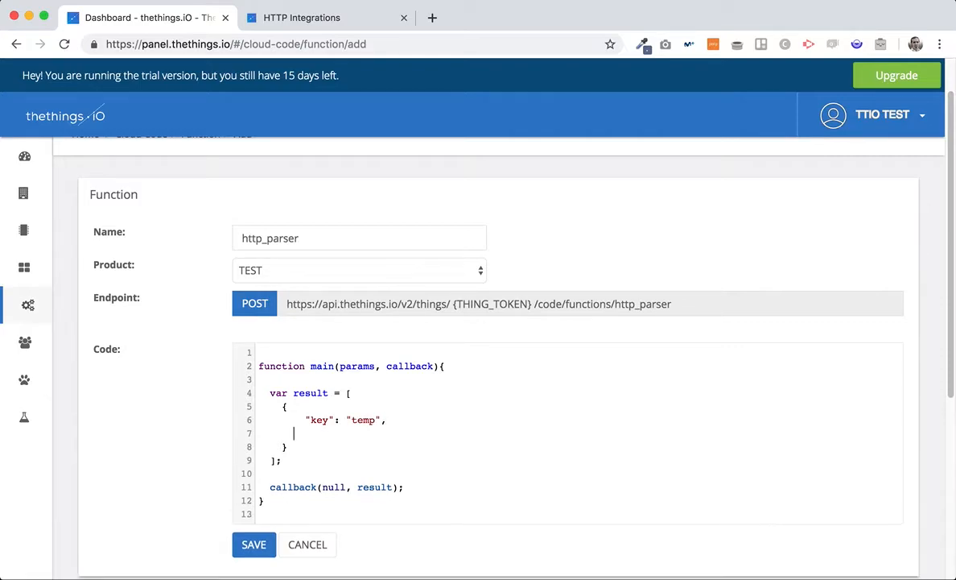
pyautogui.write('"value"')
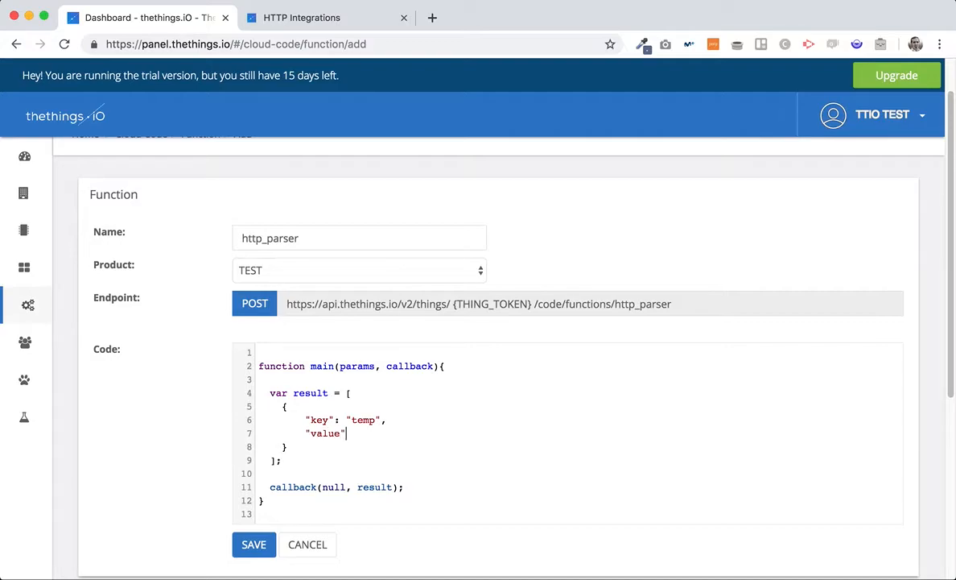
pyautogui.write(':')
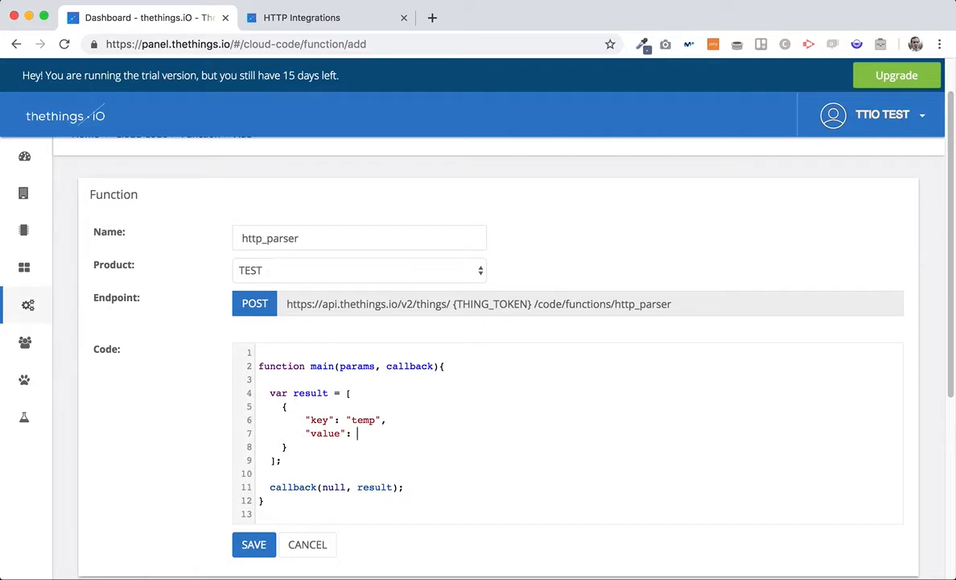
pyautogui.write('payload.')
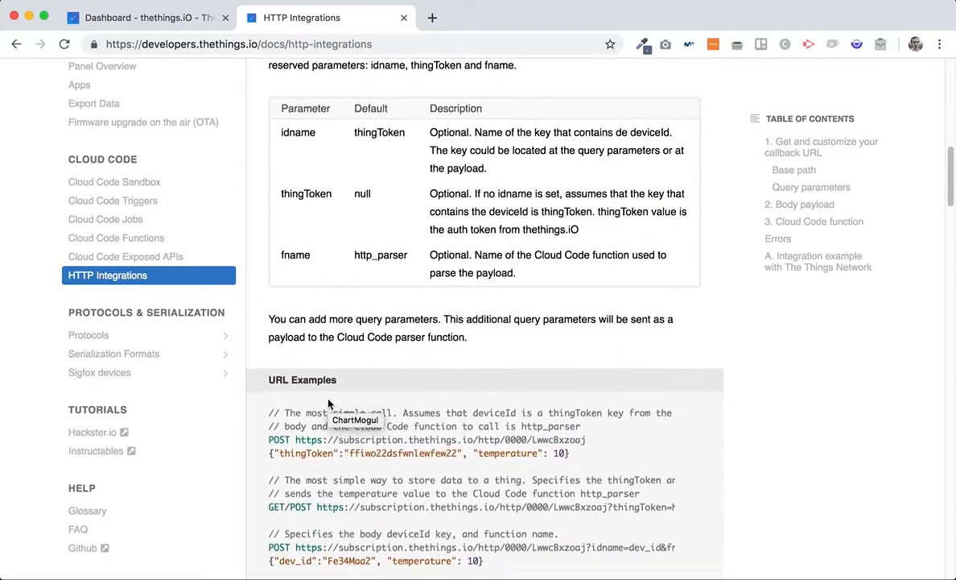
pyautogui.scroll(-3)
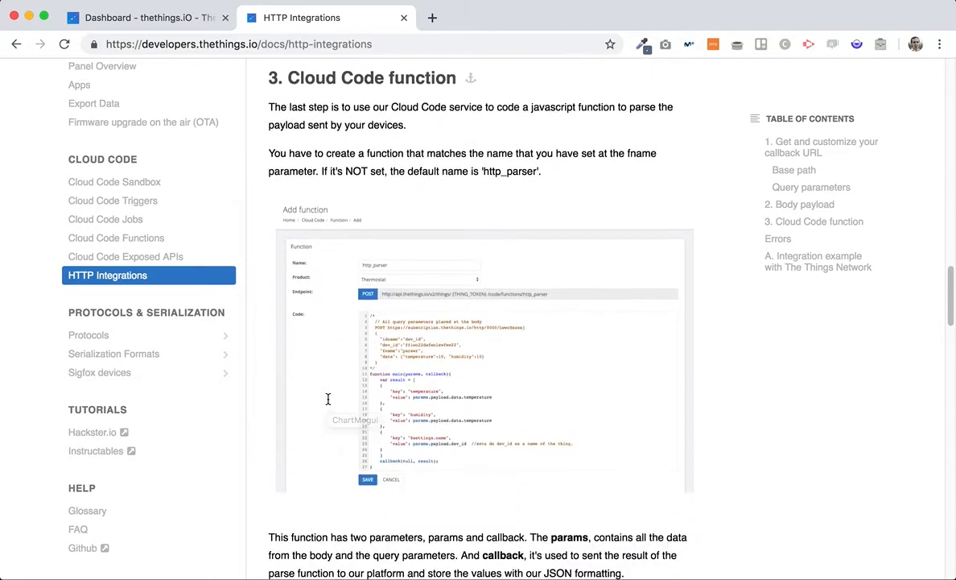
pyautogui.scroll(-3)
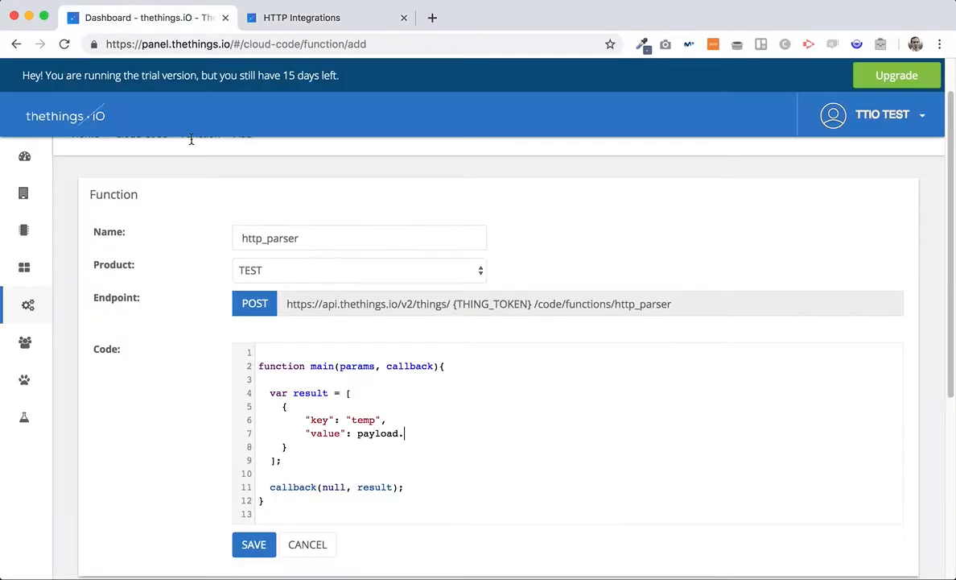
pyautogui.write('params.pa')
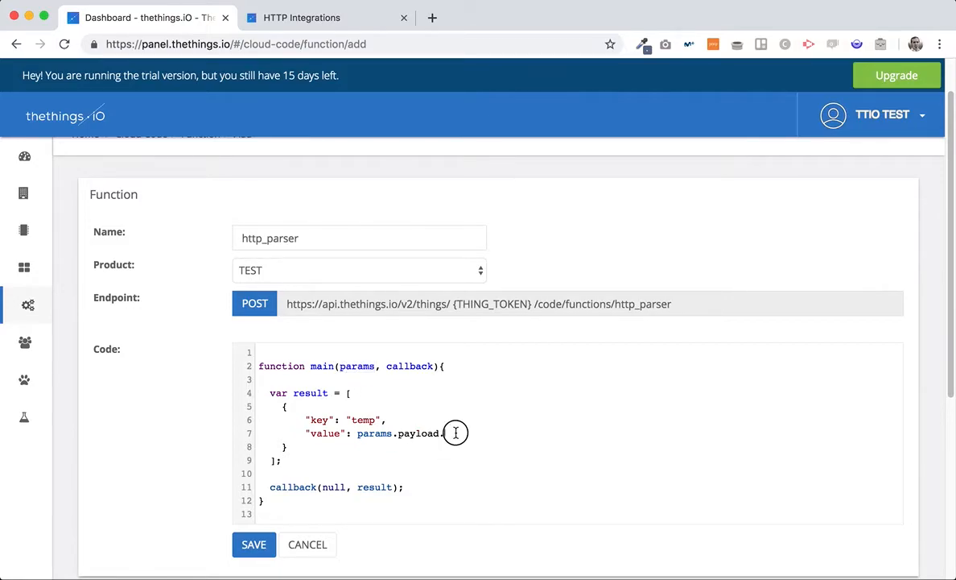
pyautogui.write('temperature')
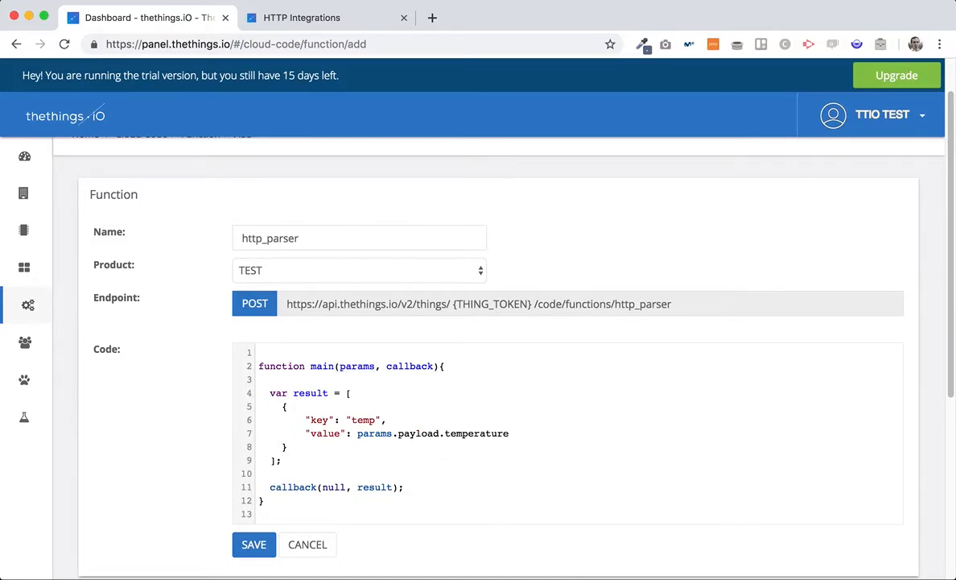
pyautogui.moveTo(261, 532)
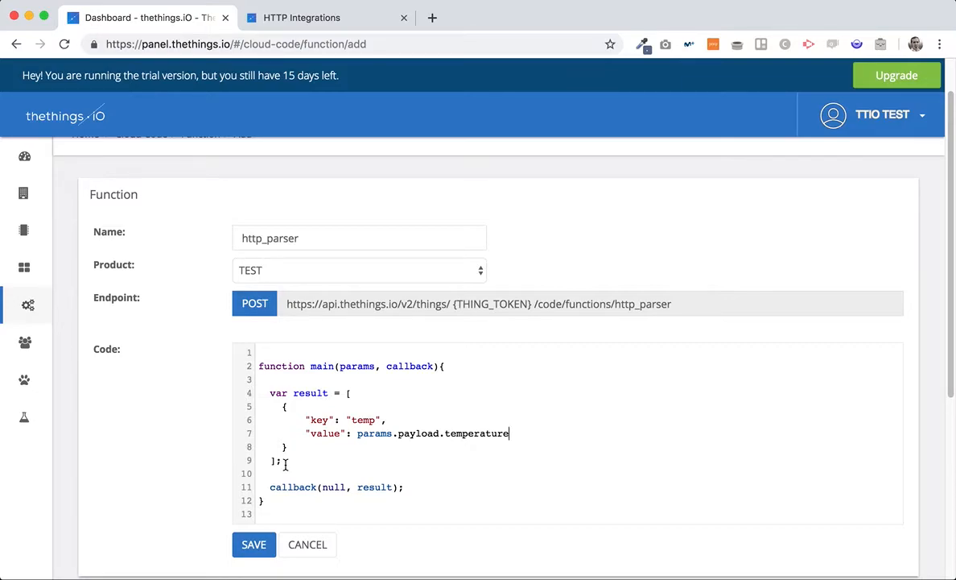
pyautogui.doubleClick(292, 487)
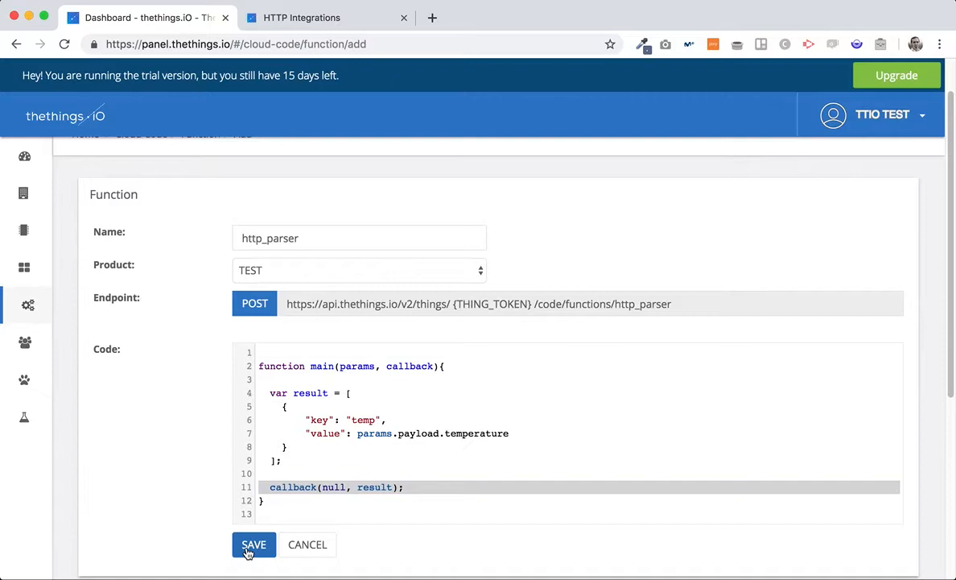
# Save the http_parser function and resend the temperature 10 POST from Postman
pyautogui.click(253, 544)
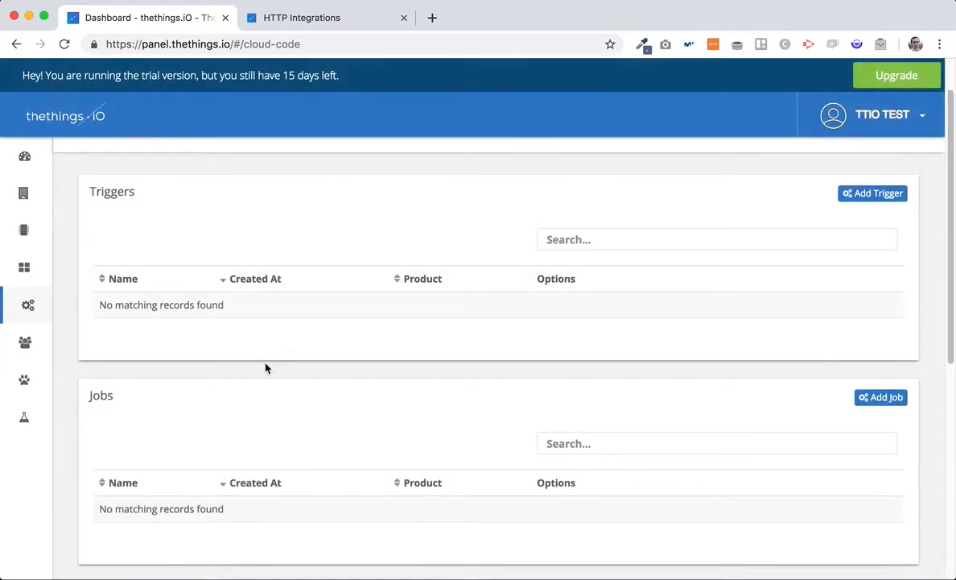
pyautogui.scroll(-3)
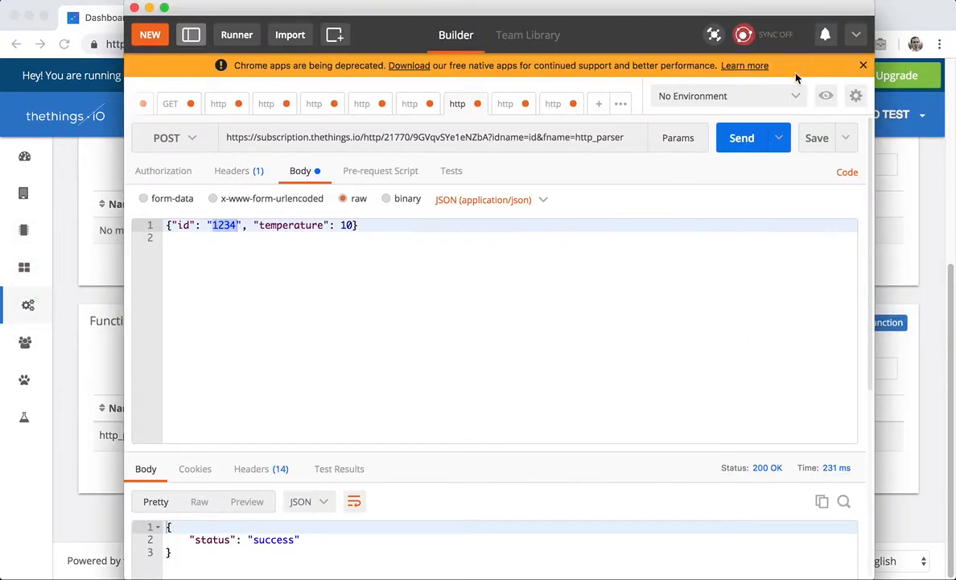
pyautogui.click(741, 137)
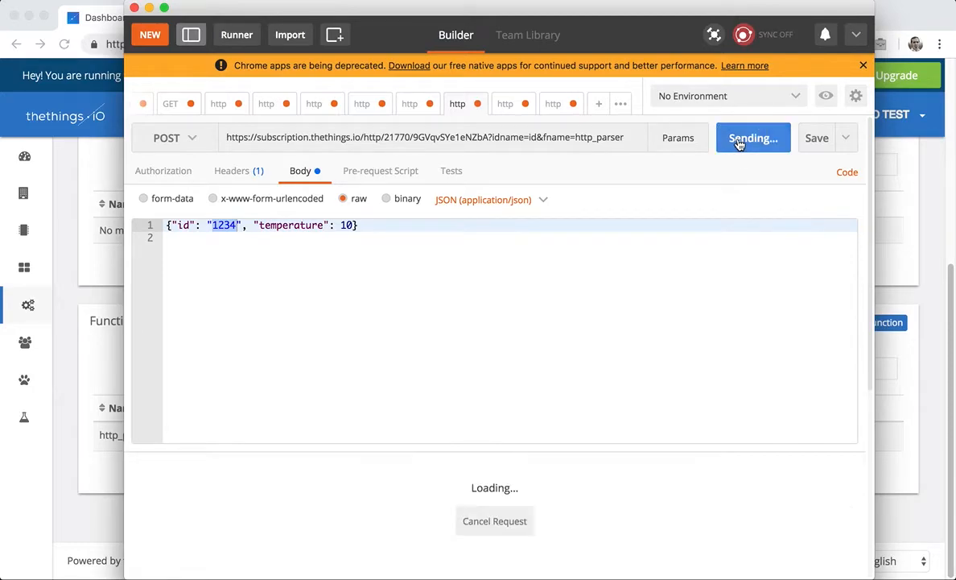
pyautogui.click(752, 136)
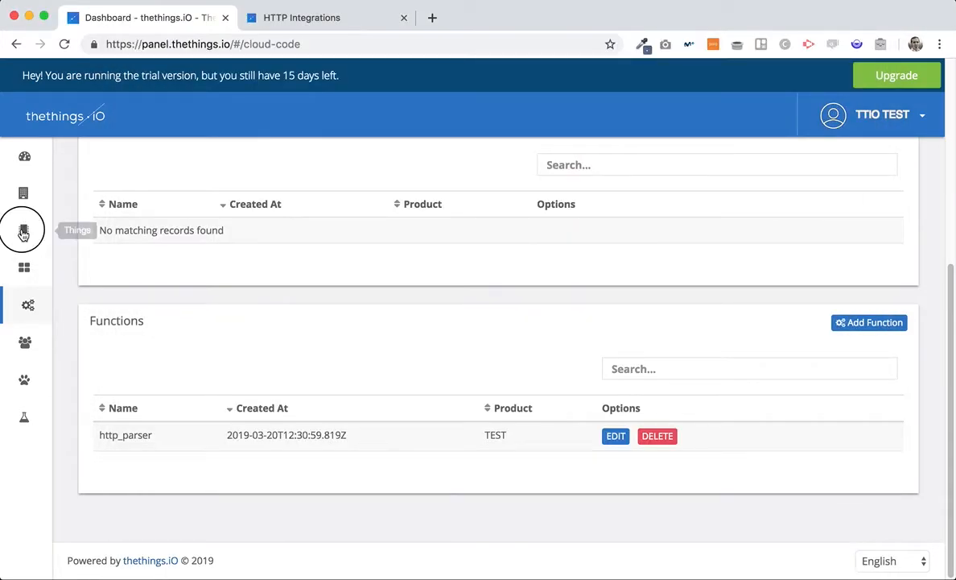
# Open thing 1234's details and inspect its ctm_payload records
pyautogui.click(23, 230)
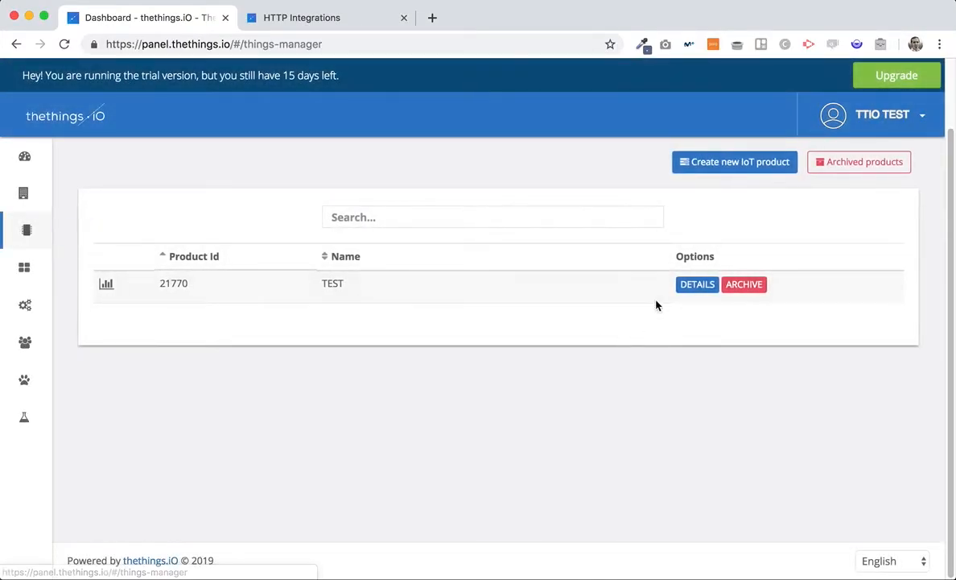
pyautogui.click(697, 284)
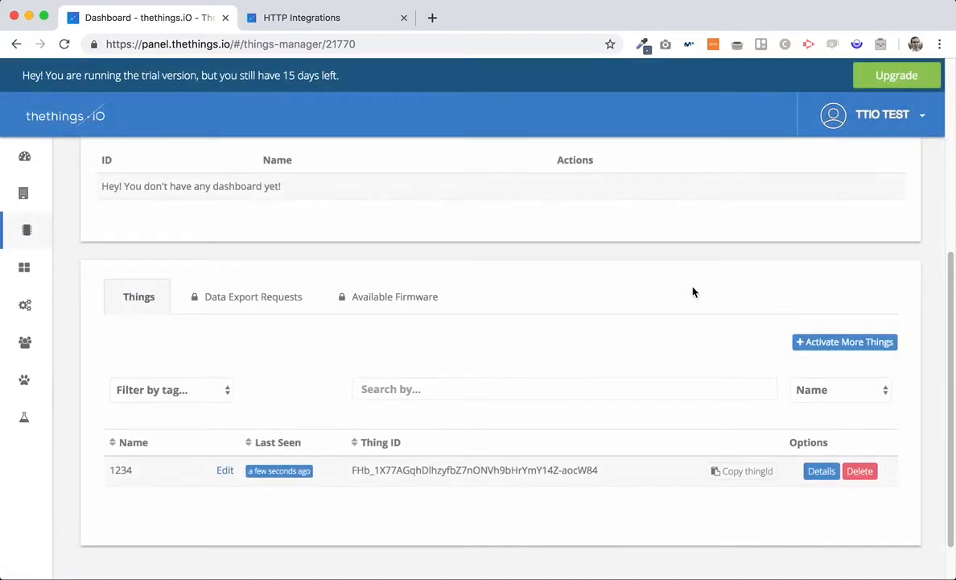
pyautogui.click(121, 469)
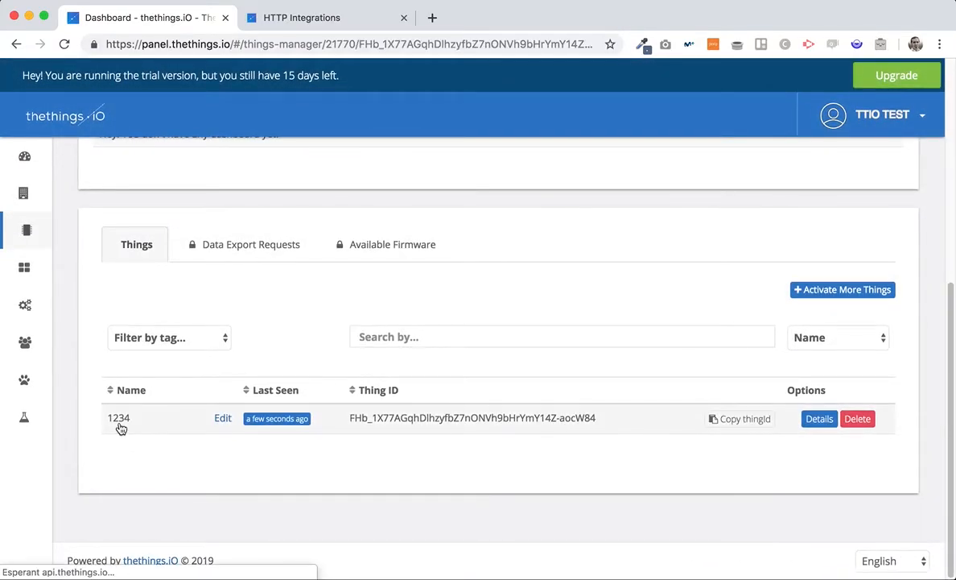
pyautogui.click(819, 418)
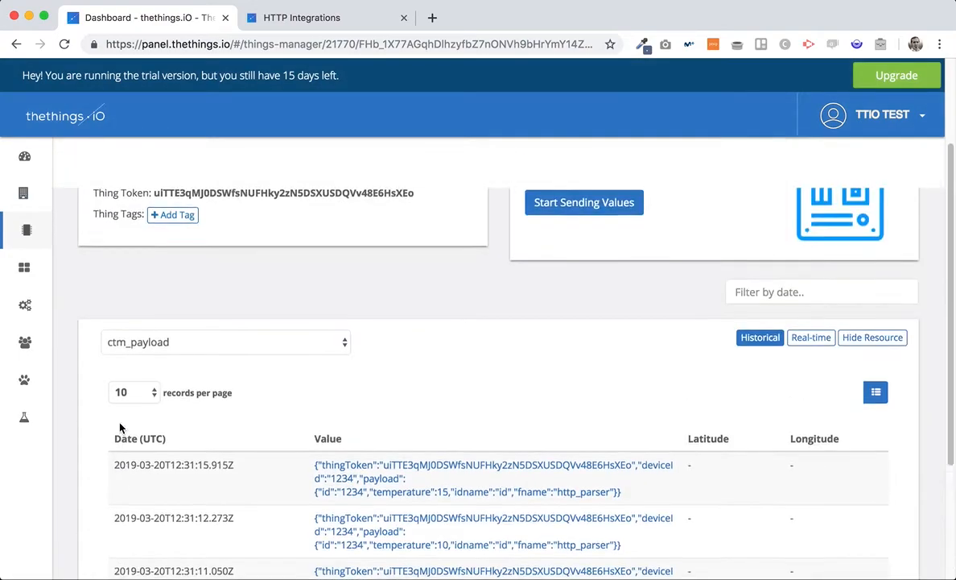
pyautogui.scroll(-3)
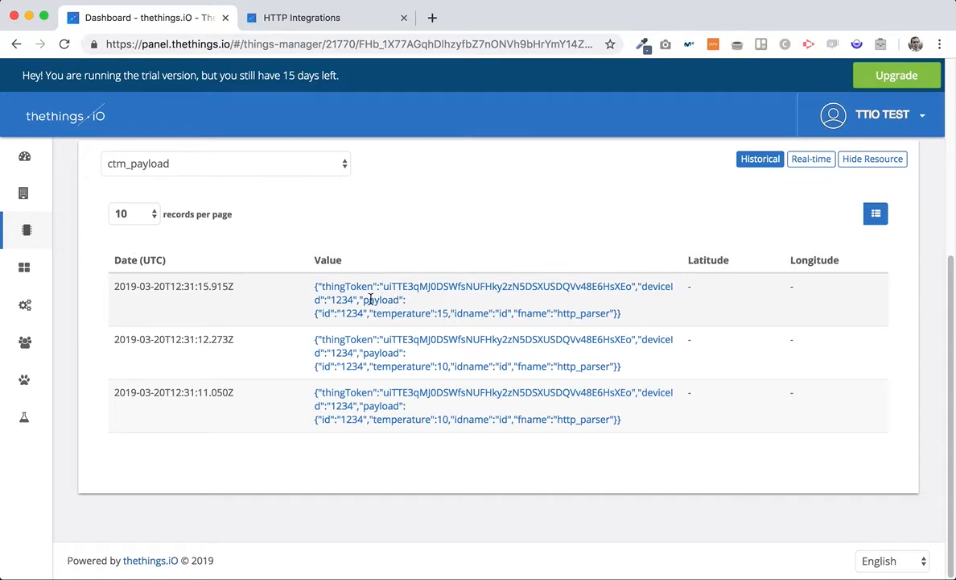
pyautogui.moveTo(497, 289)
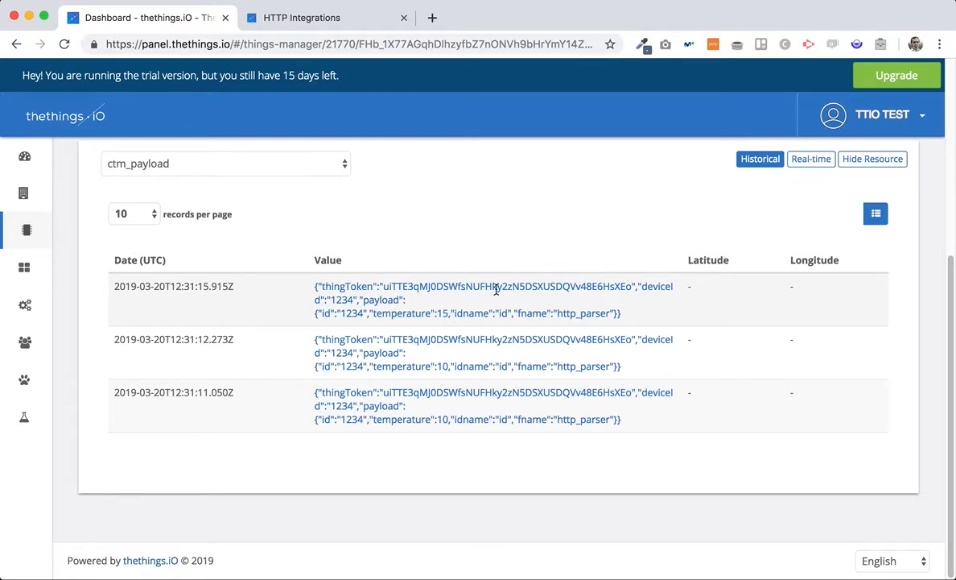
pyautogui.doubleClick(339, 299)
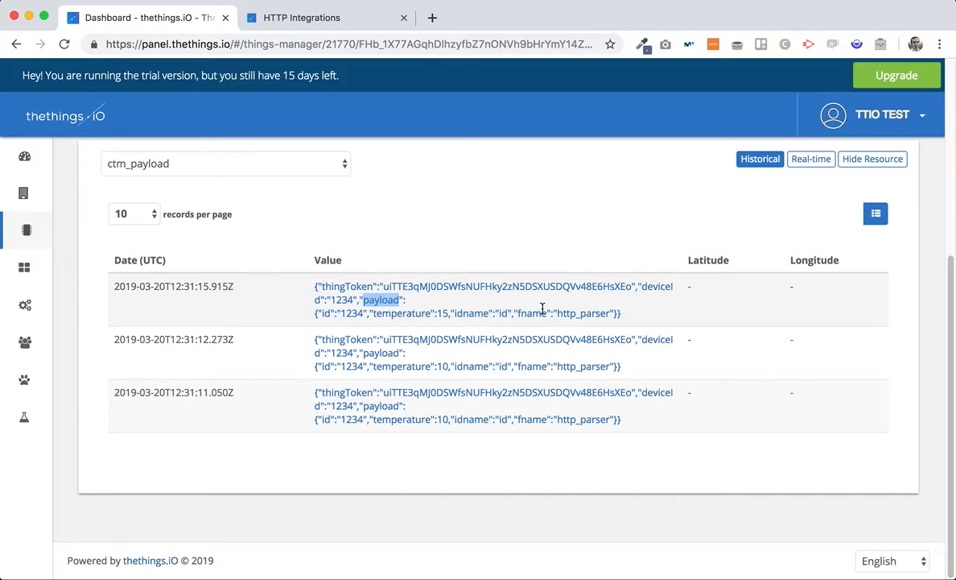
pyautogui.moveTo(181, 235)
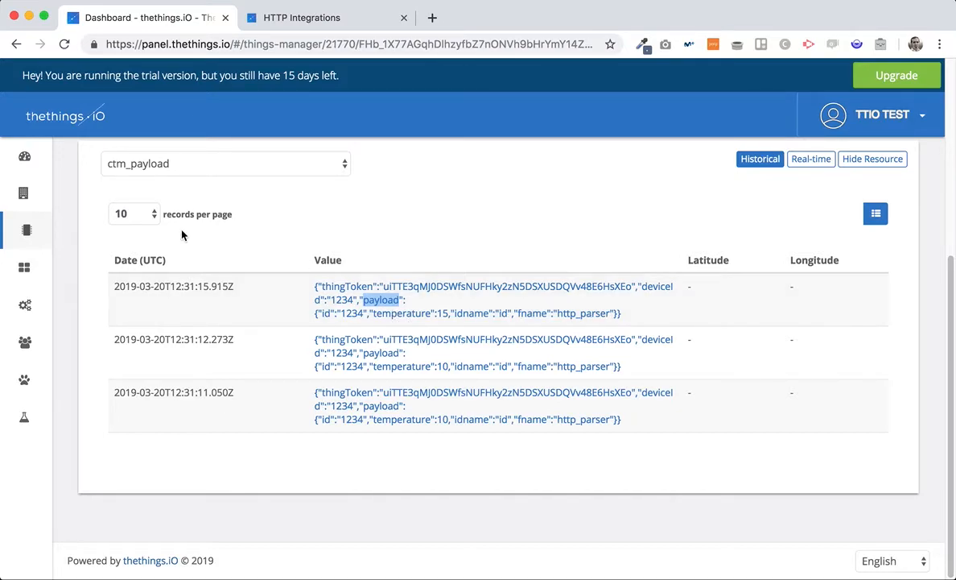
# Switch the data view to the temp resource and show it as a line chart
pyautogui.click(225, 163)
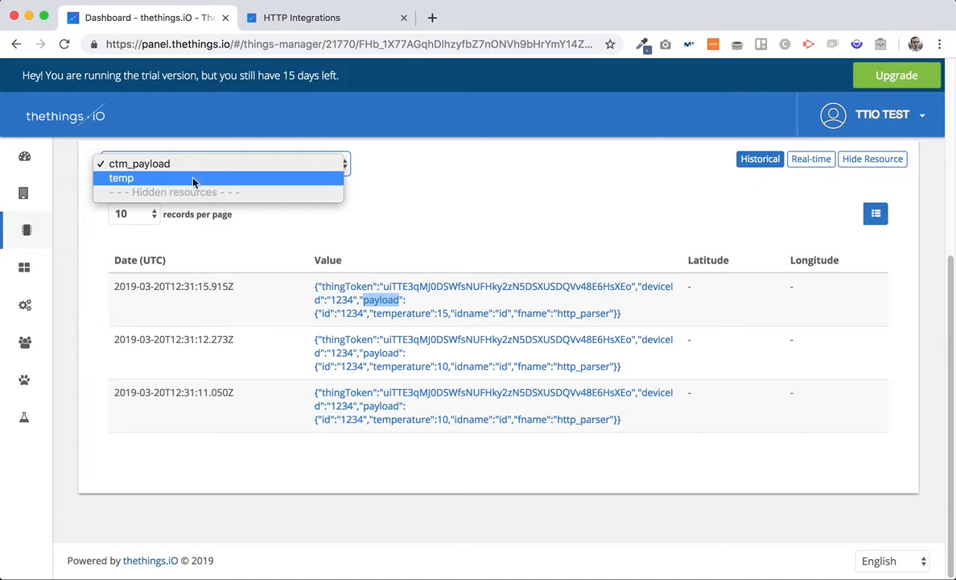
pyautogui.click(120, 178)
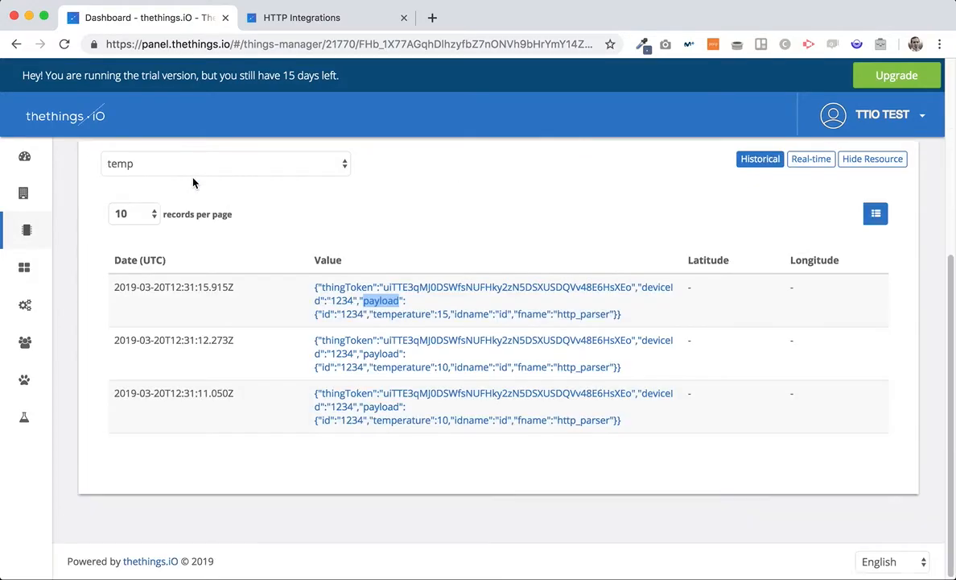
pyautogui.click(850, 213)
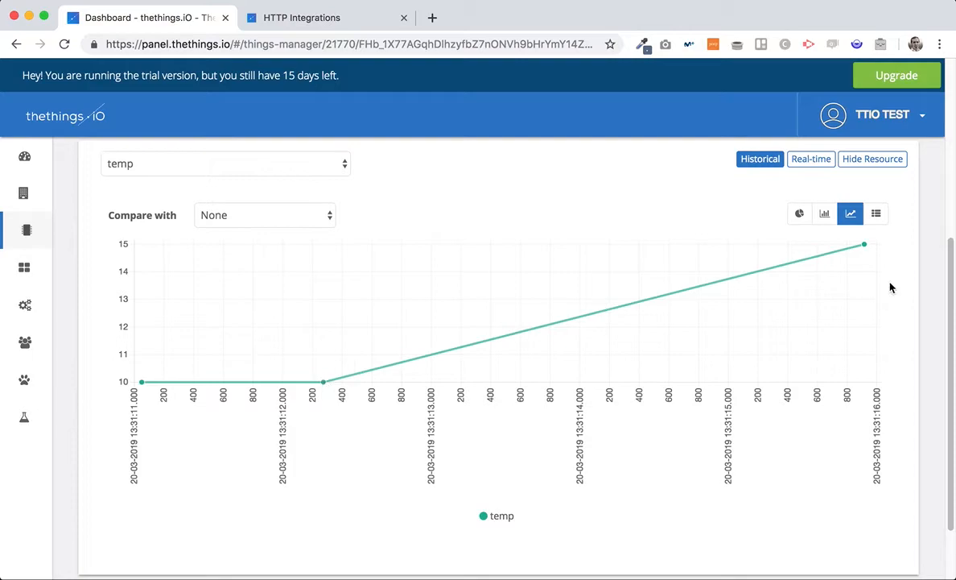
pyautogui.moveTo(517, 268)
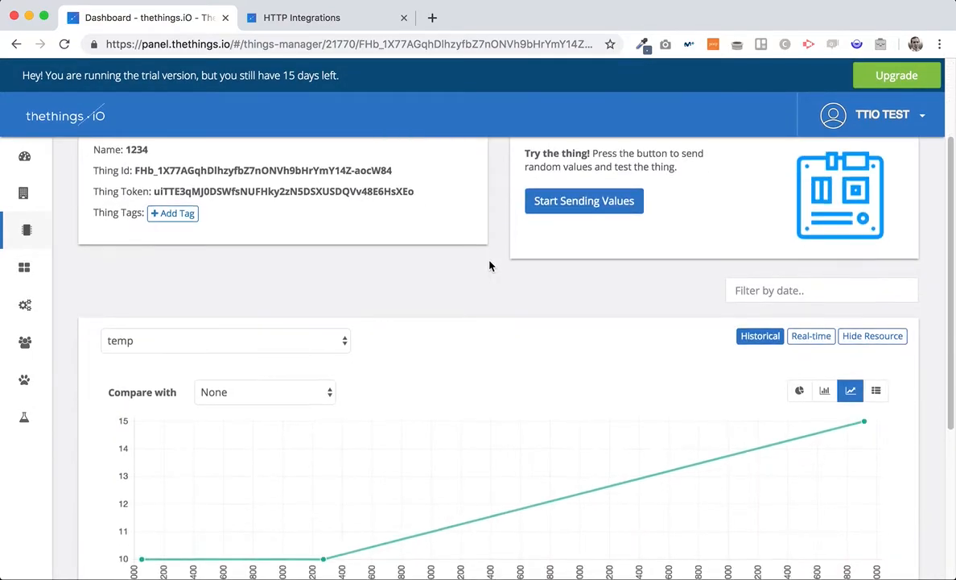
pyautogui.scroll(-3)
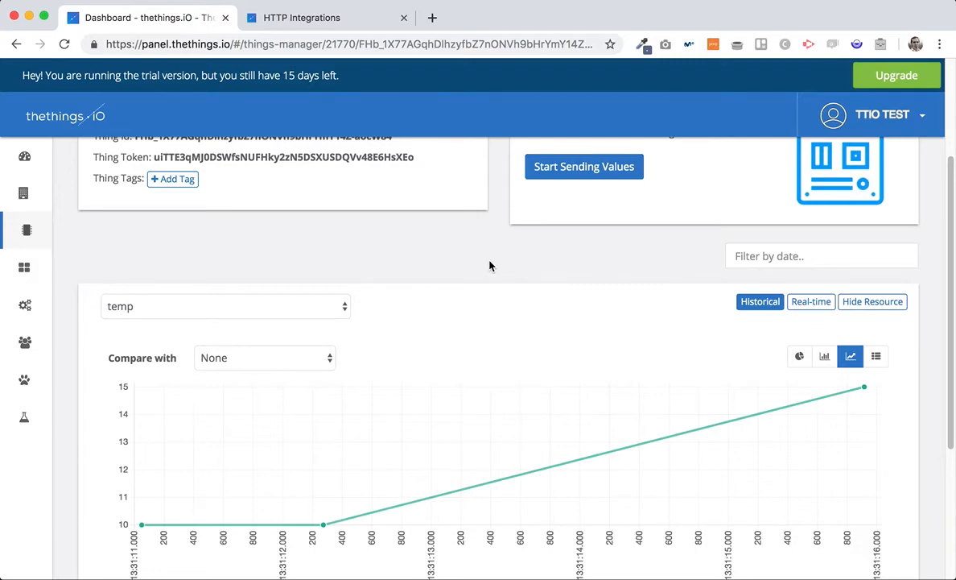
pyautogui.moveTo(25, 157)
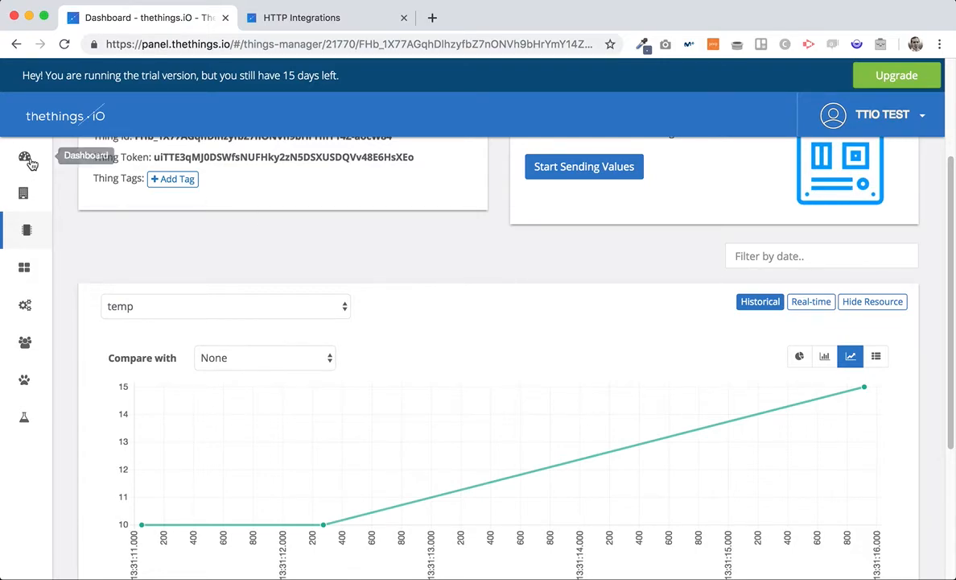
# Add a realtime Temp gauge widget for TEST › 1234 › temp, with unit °C
pyautogui.click(27, 156)
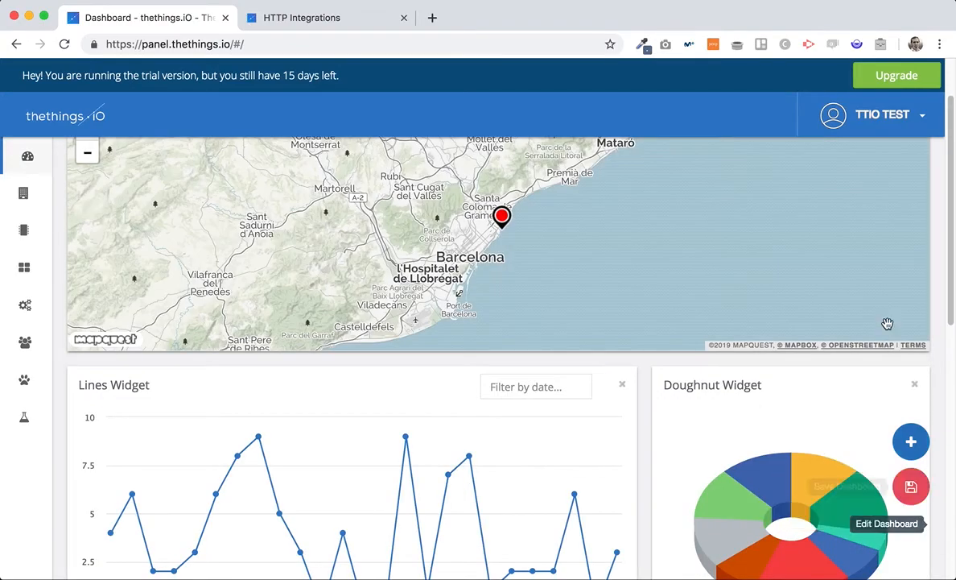
pyautogui.scroll(-3)
pyautogui.write('Tem')
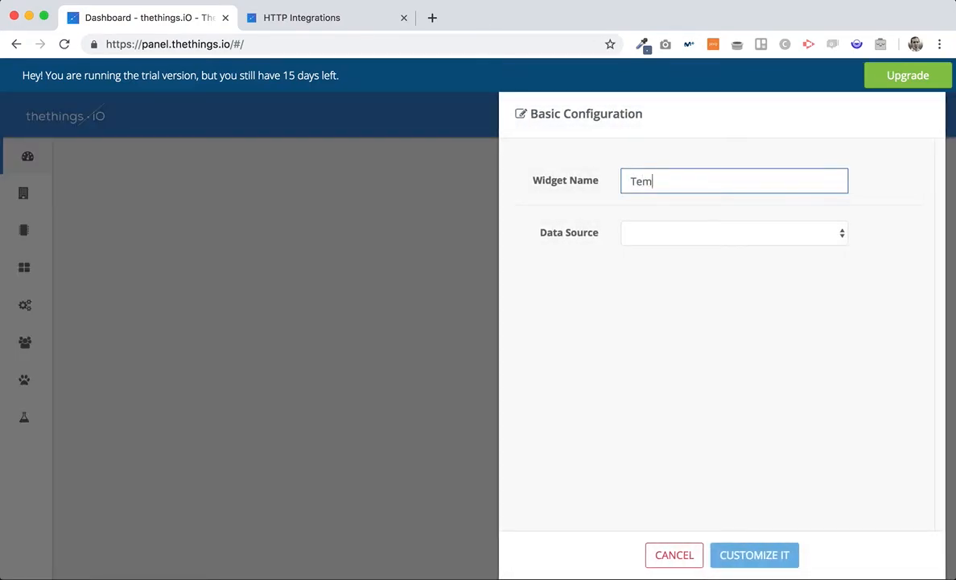
pyautogui.click(733, 232)
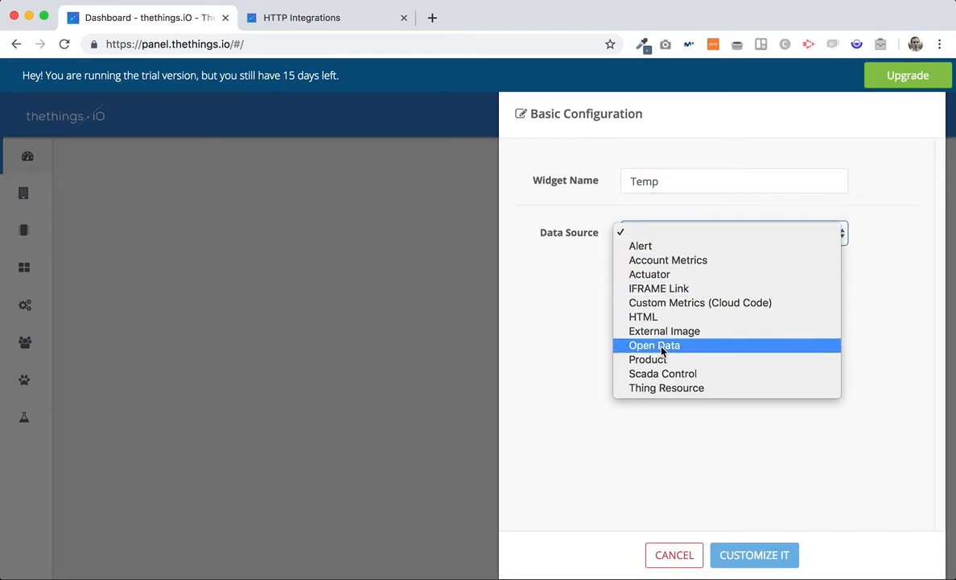
pyautogui.click(667, 387)
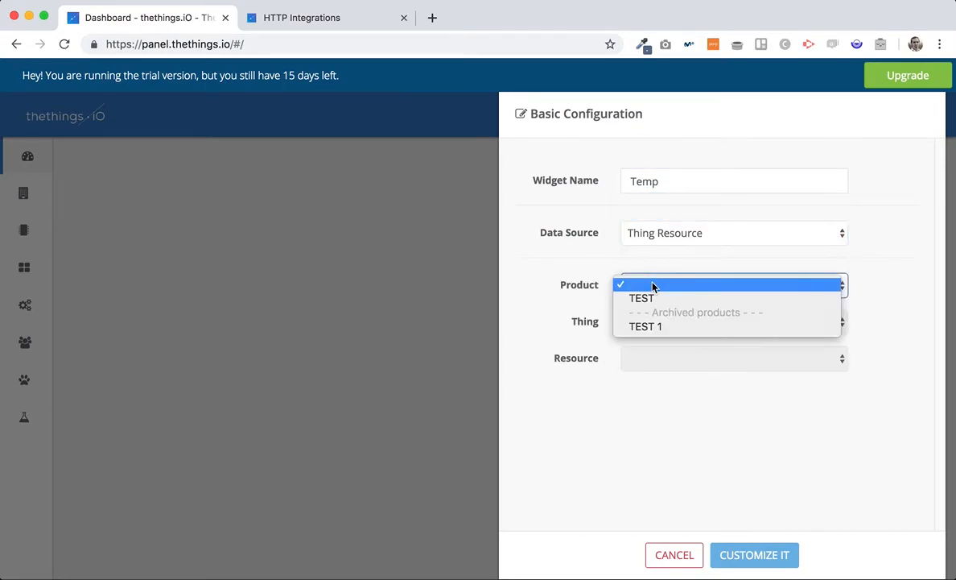
pyautogui.click(641, 297)
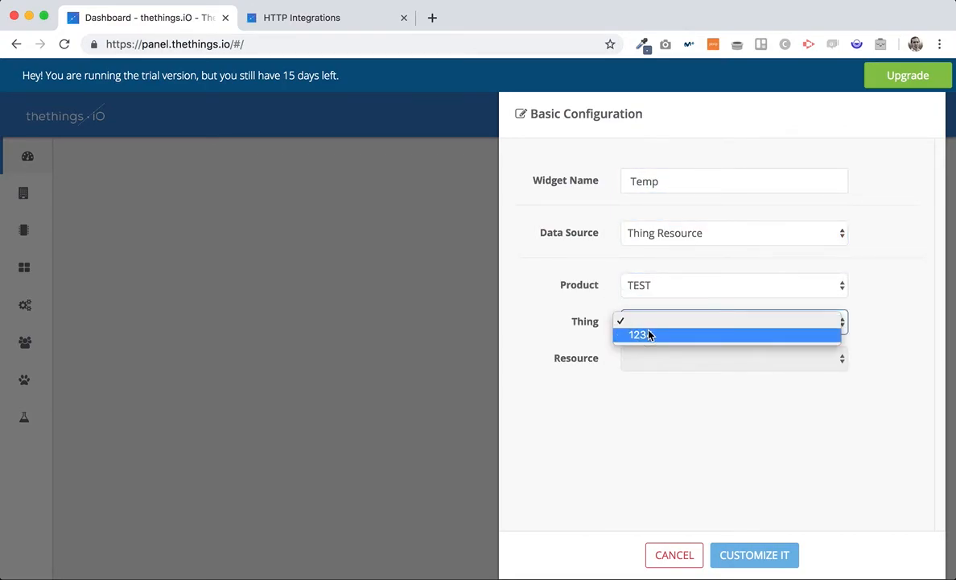
pyautogui.click(639, 334)
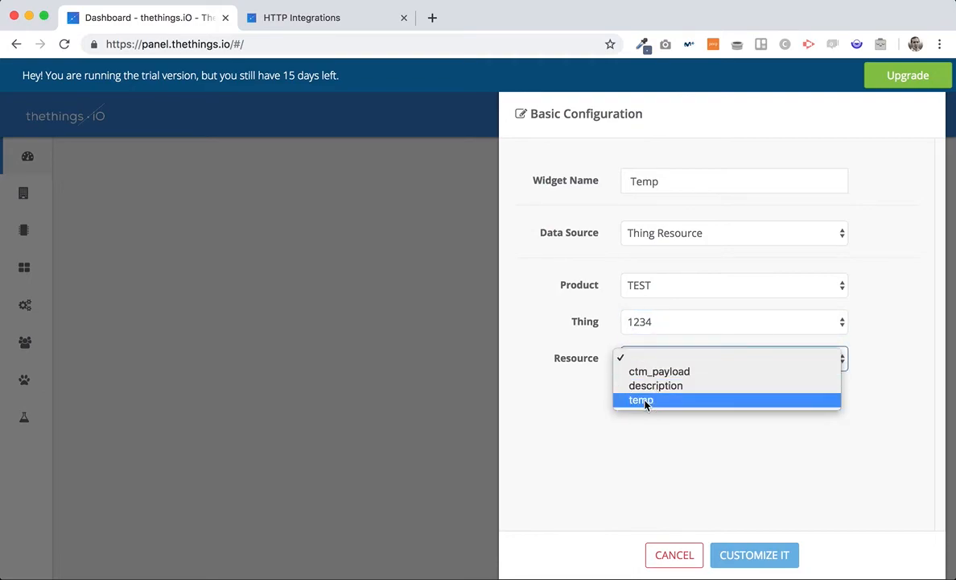
pyautogui.click(641, 400)
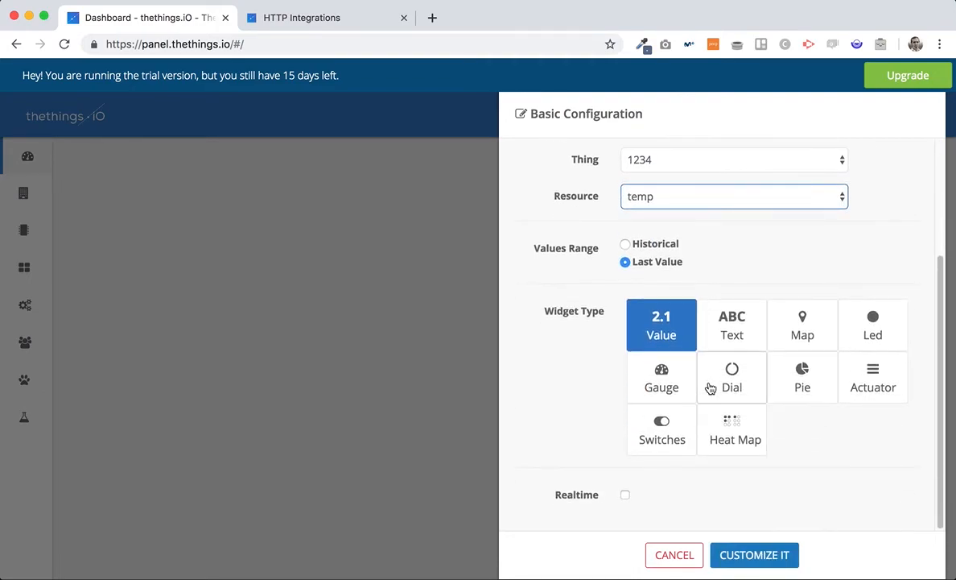
pyautogui.click(661, 377)
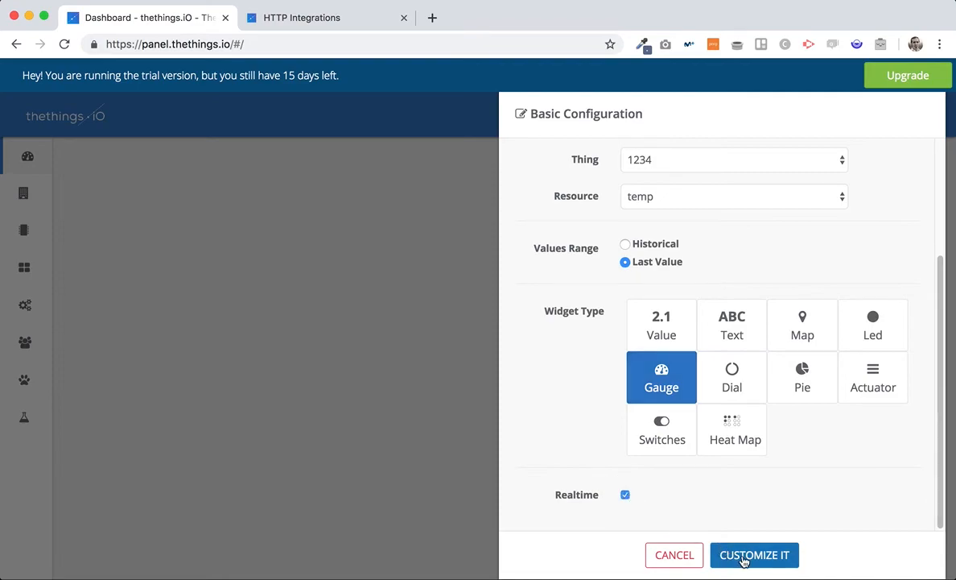
pyautogui.click(754, 555)
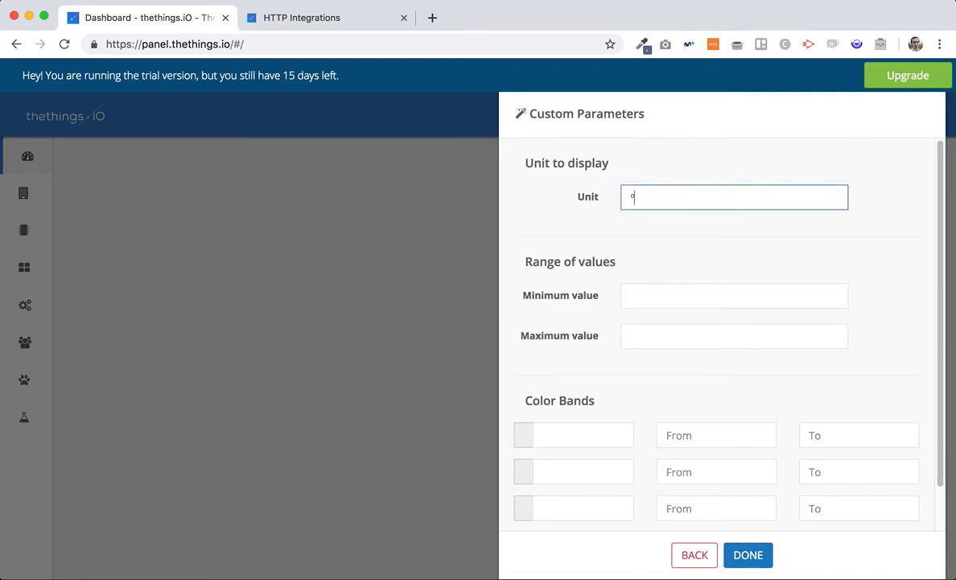
pyautogui.write('C')
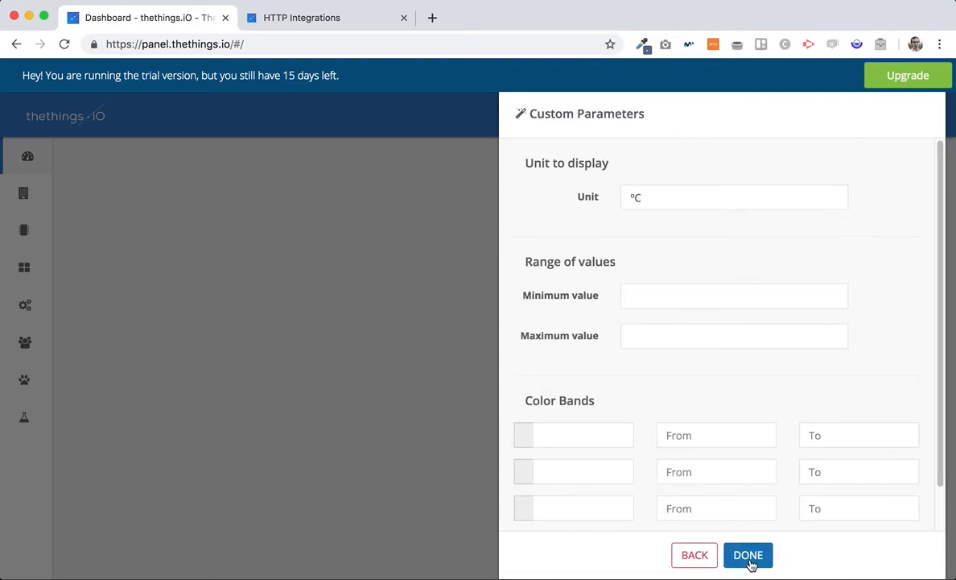
pyautogui.click(748, 555)
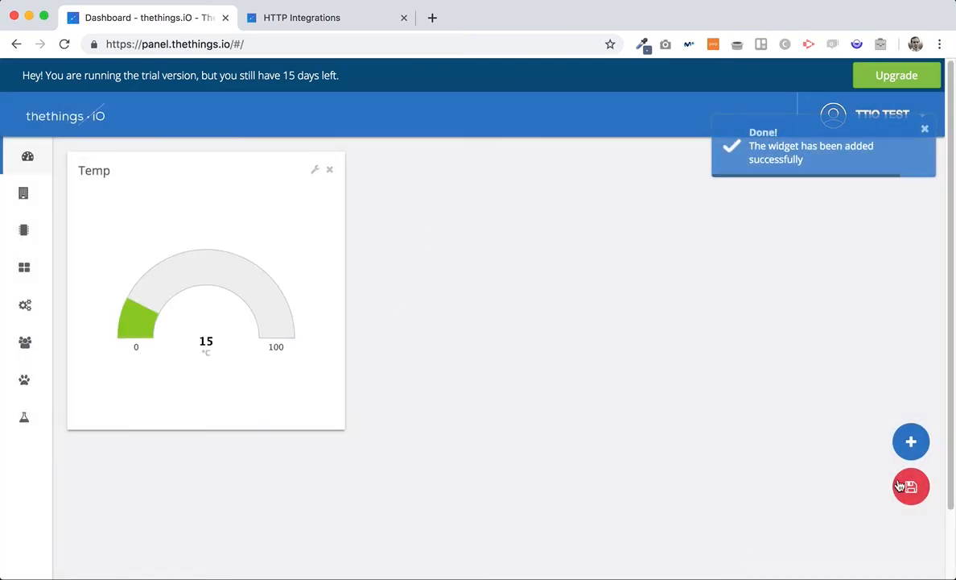
pyautogui.moveTo(911, 485)
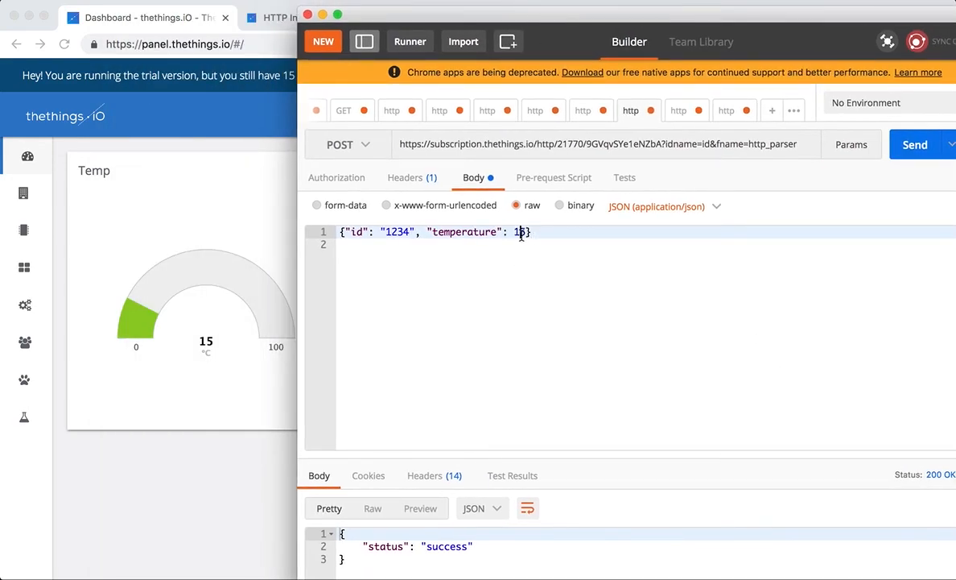
# Post temperature 25 for device 1234, then change it to 10 and post again
pyautogui.click(914, 144)
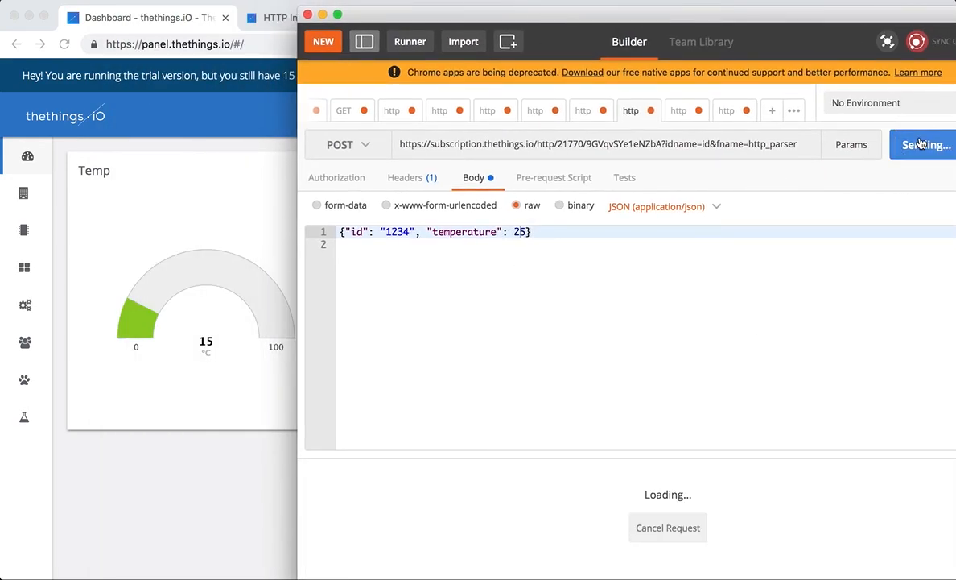
pyautogui.click(923, 144)
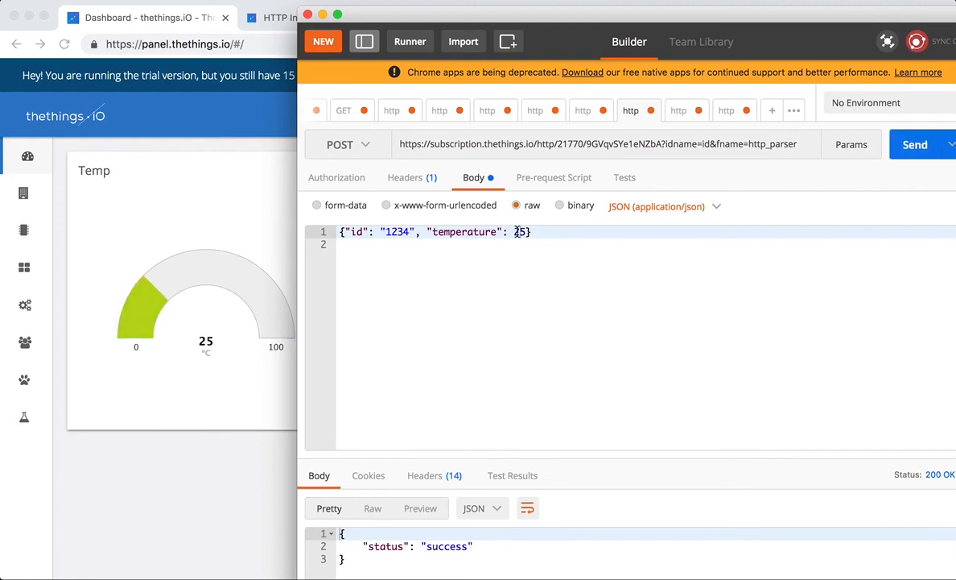
pyautogui.write('10')
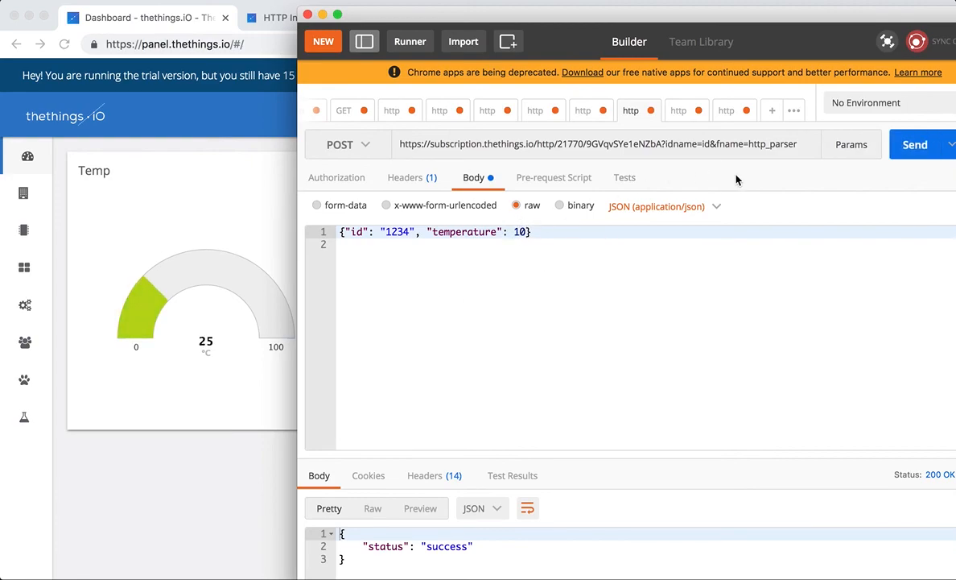
pyautogui.click(915, 144)
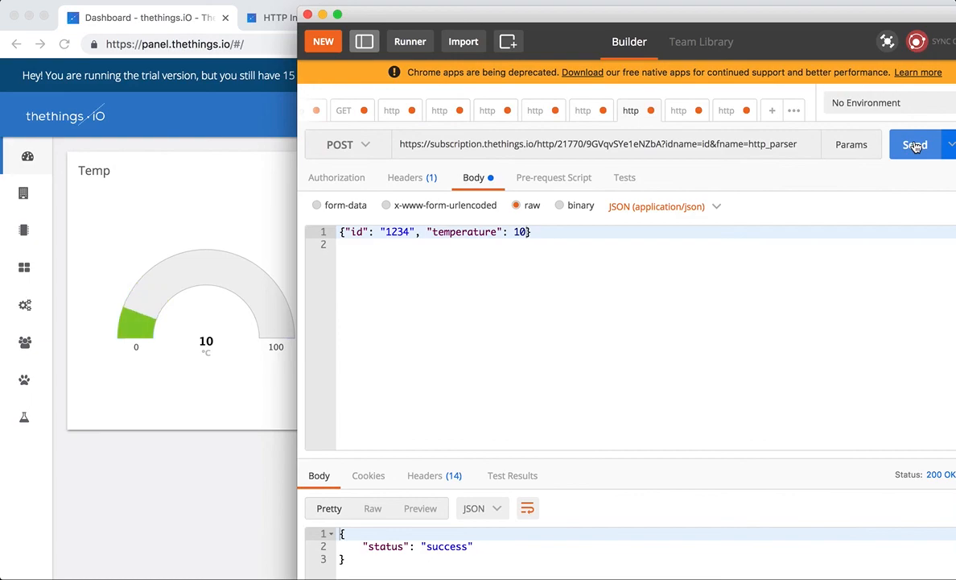